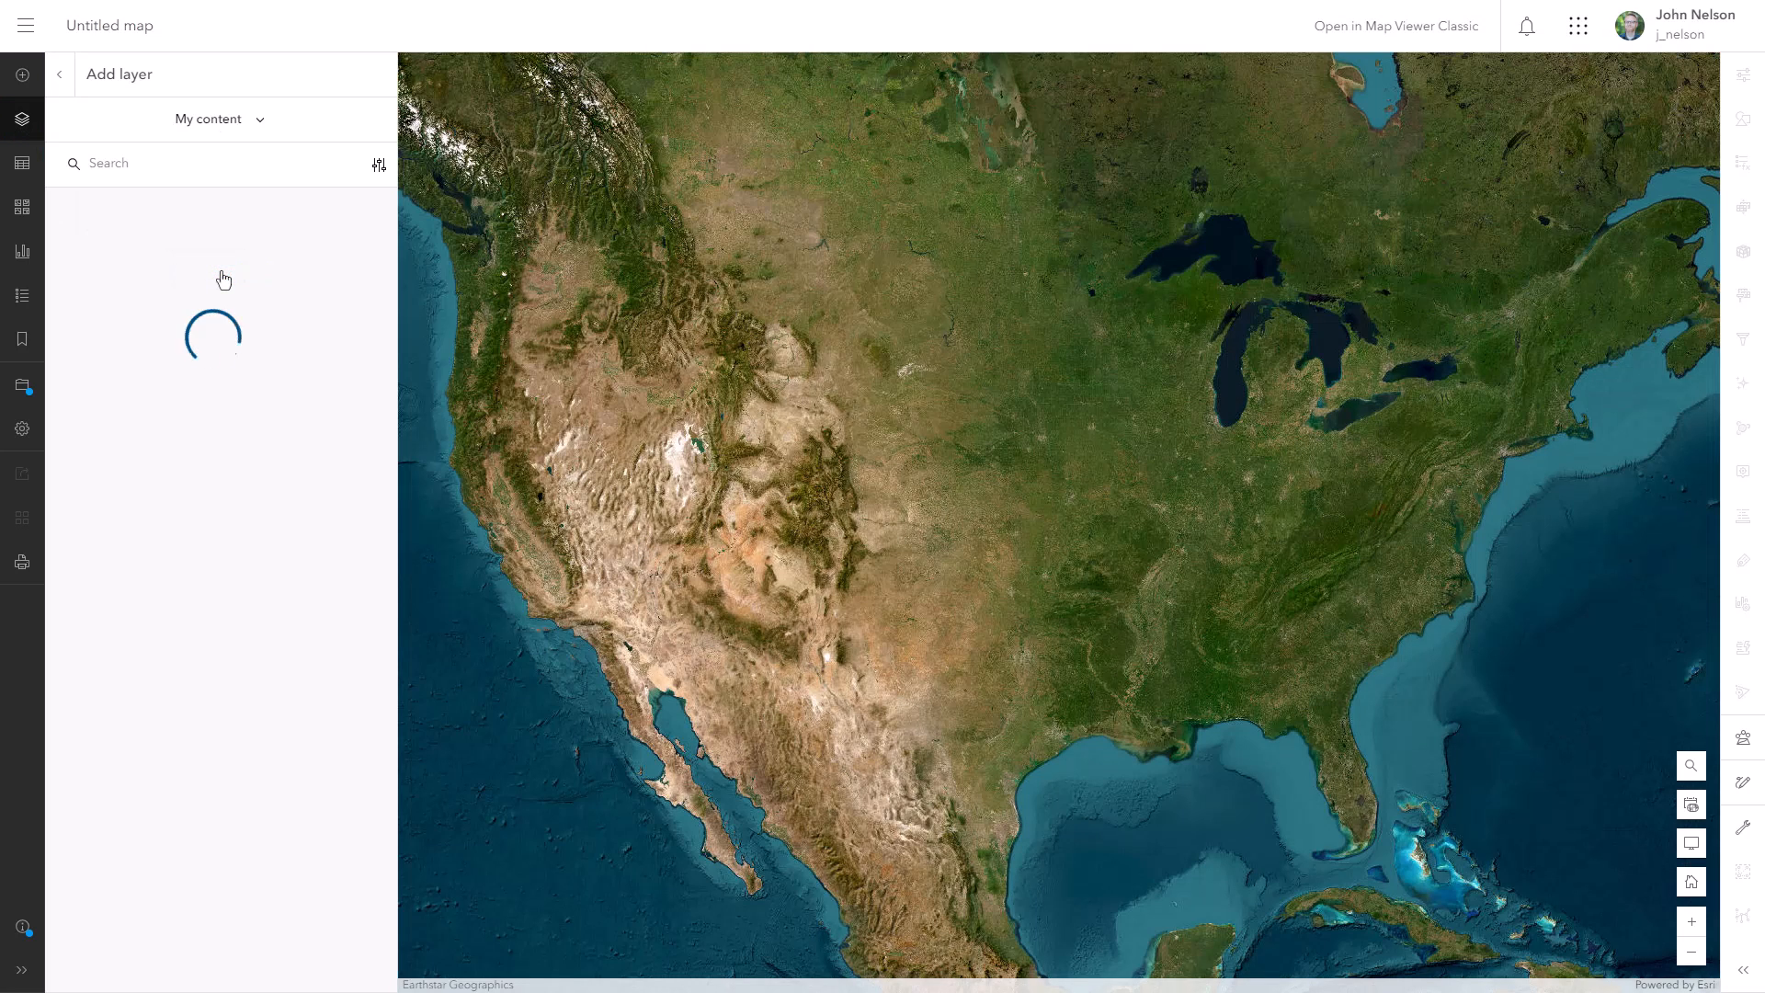
Add the Washinton_Lighthouses layer found by searching 'lighthouses' in ArcGIS Online
{"action": "left_click", "coordinate": [221, 119]}
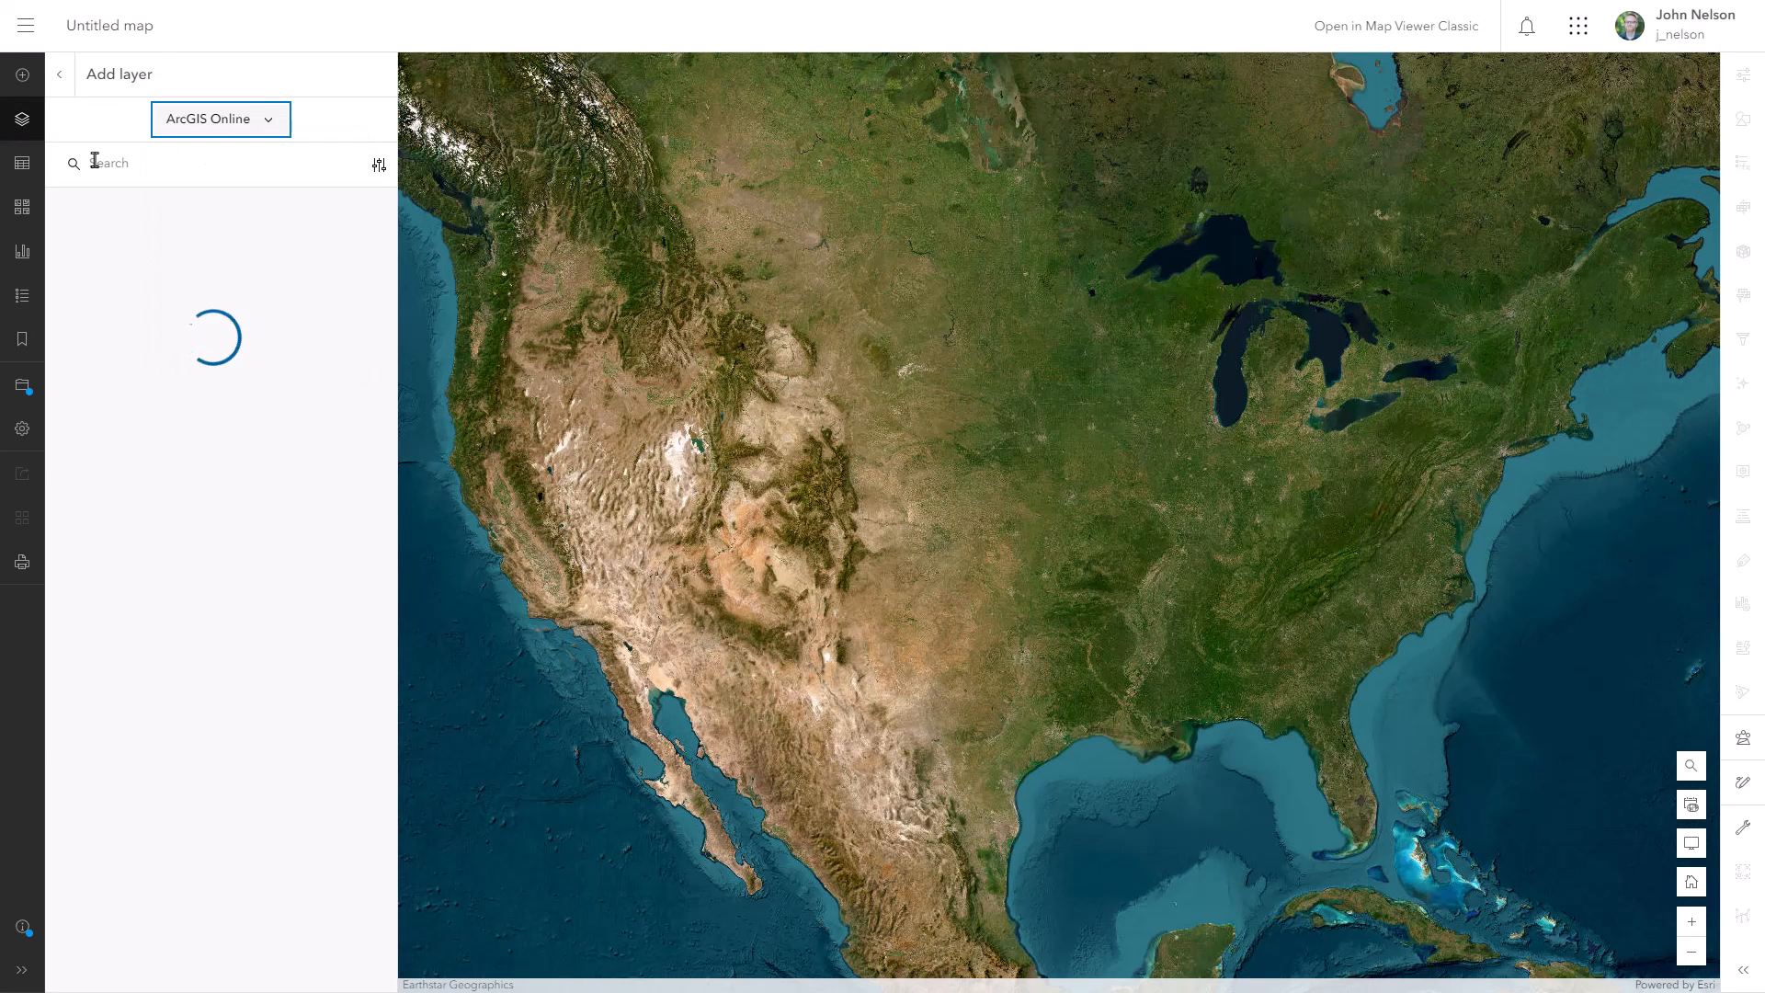
{"action": "type", "text": "lighthouses"}
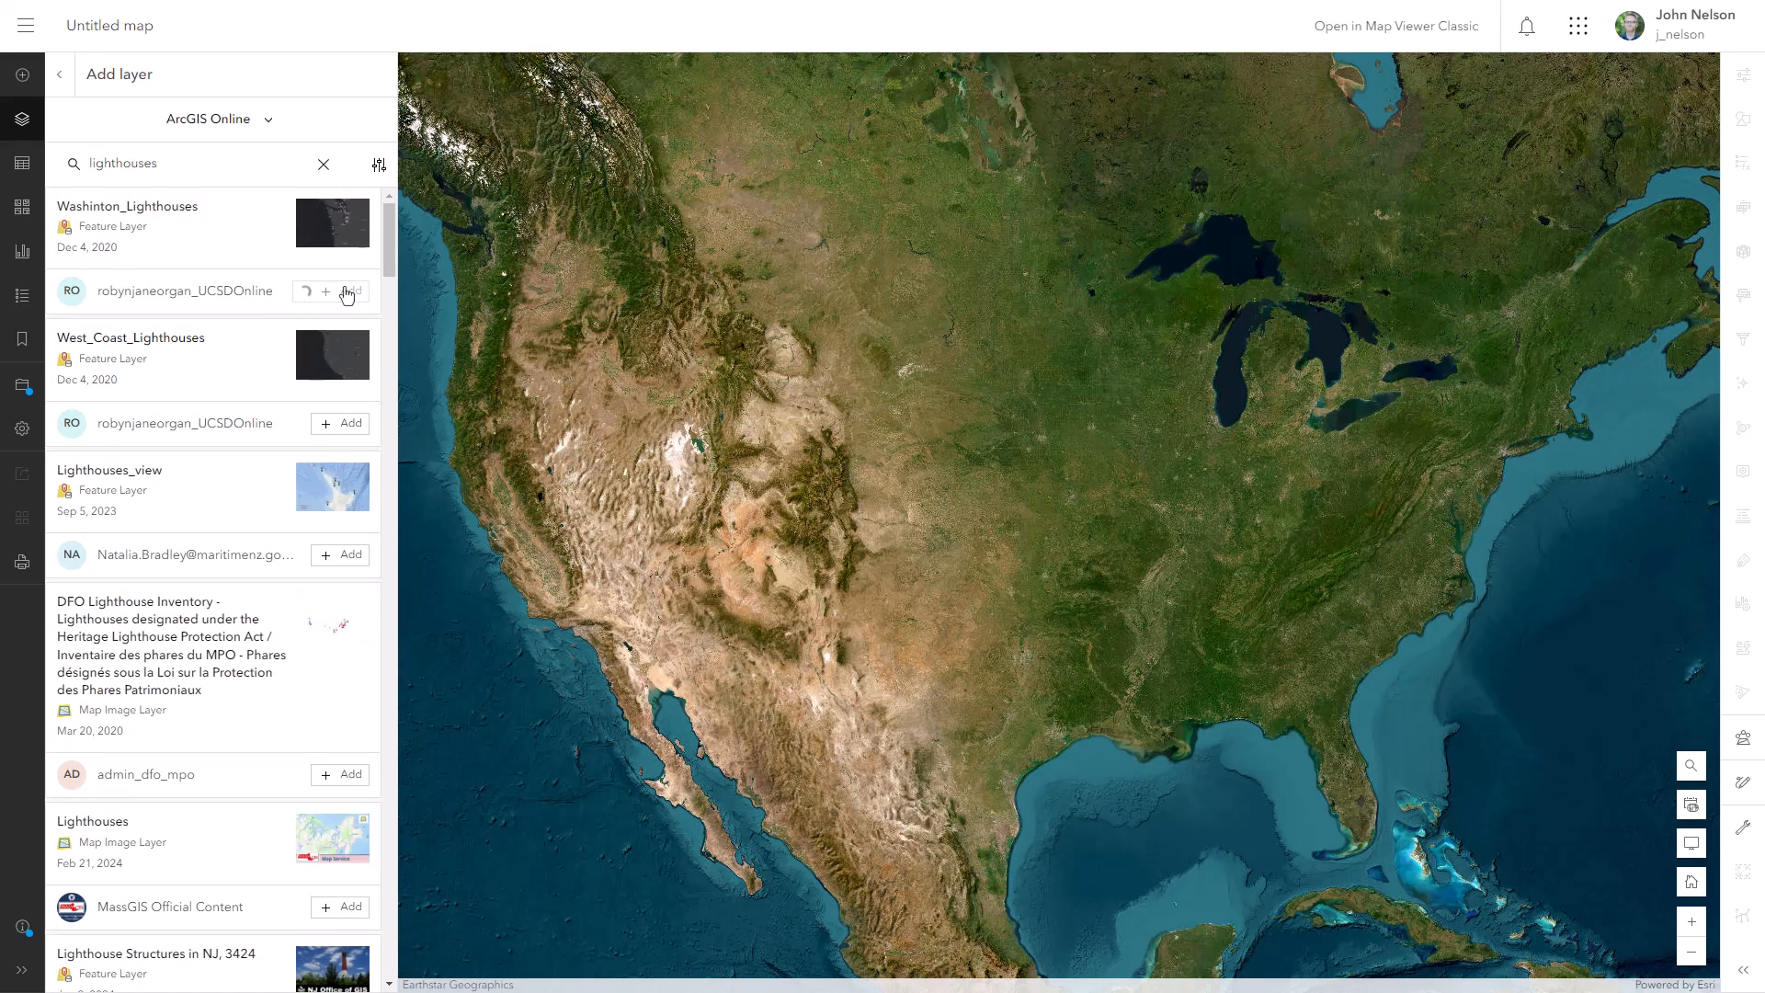
{"action": "left_click", "coordinate": [340, 292]}
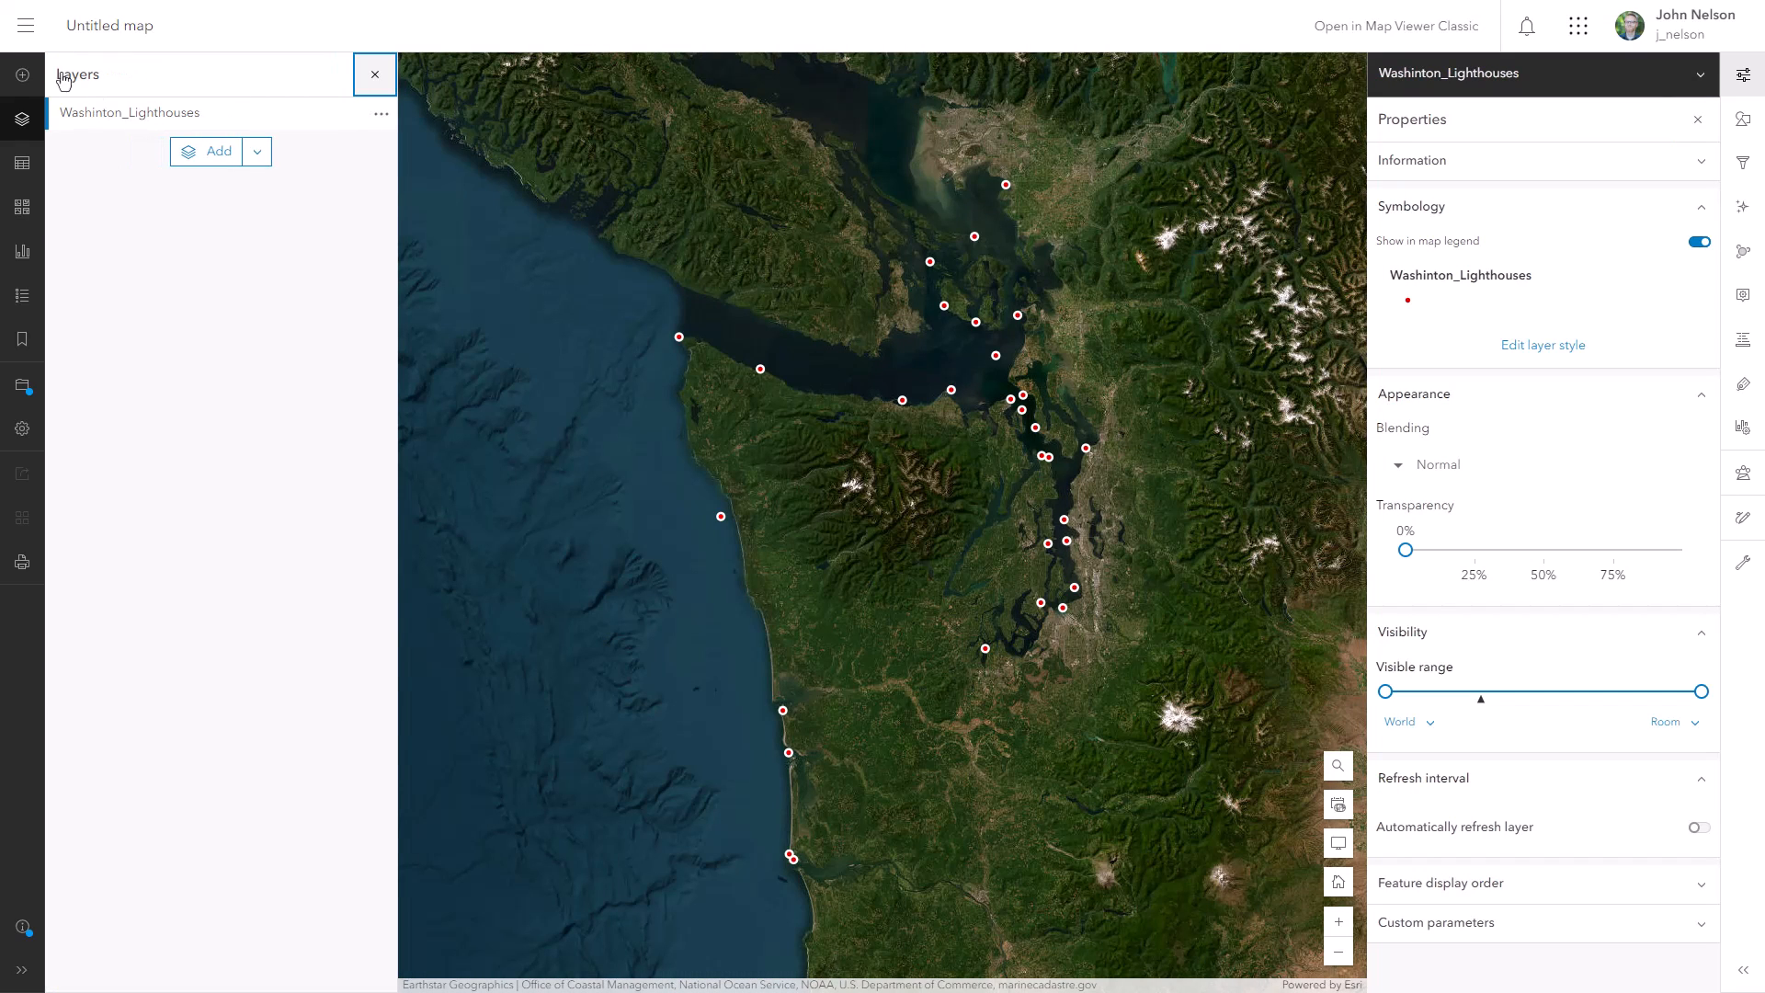
Style the lighthouse points with the yellow glow symbol from the Firefly category
{"action": "left_click", "coordinate": [1741, 119]}
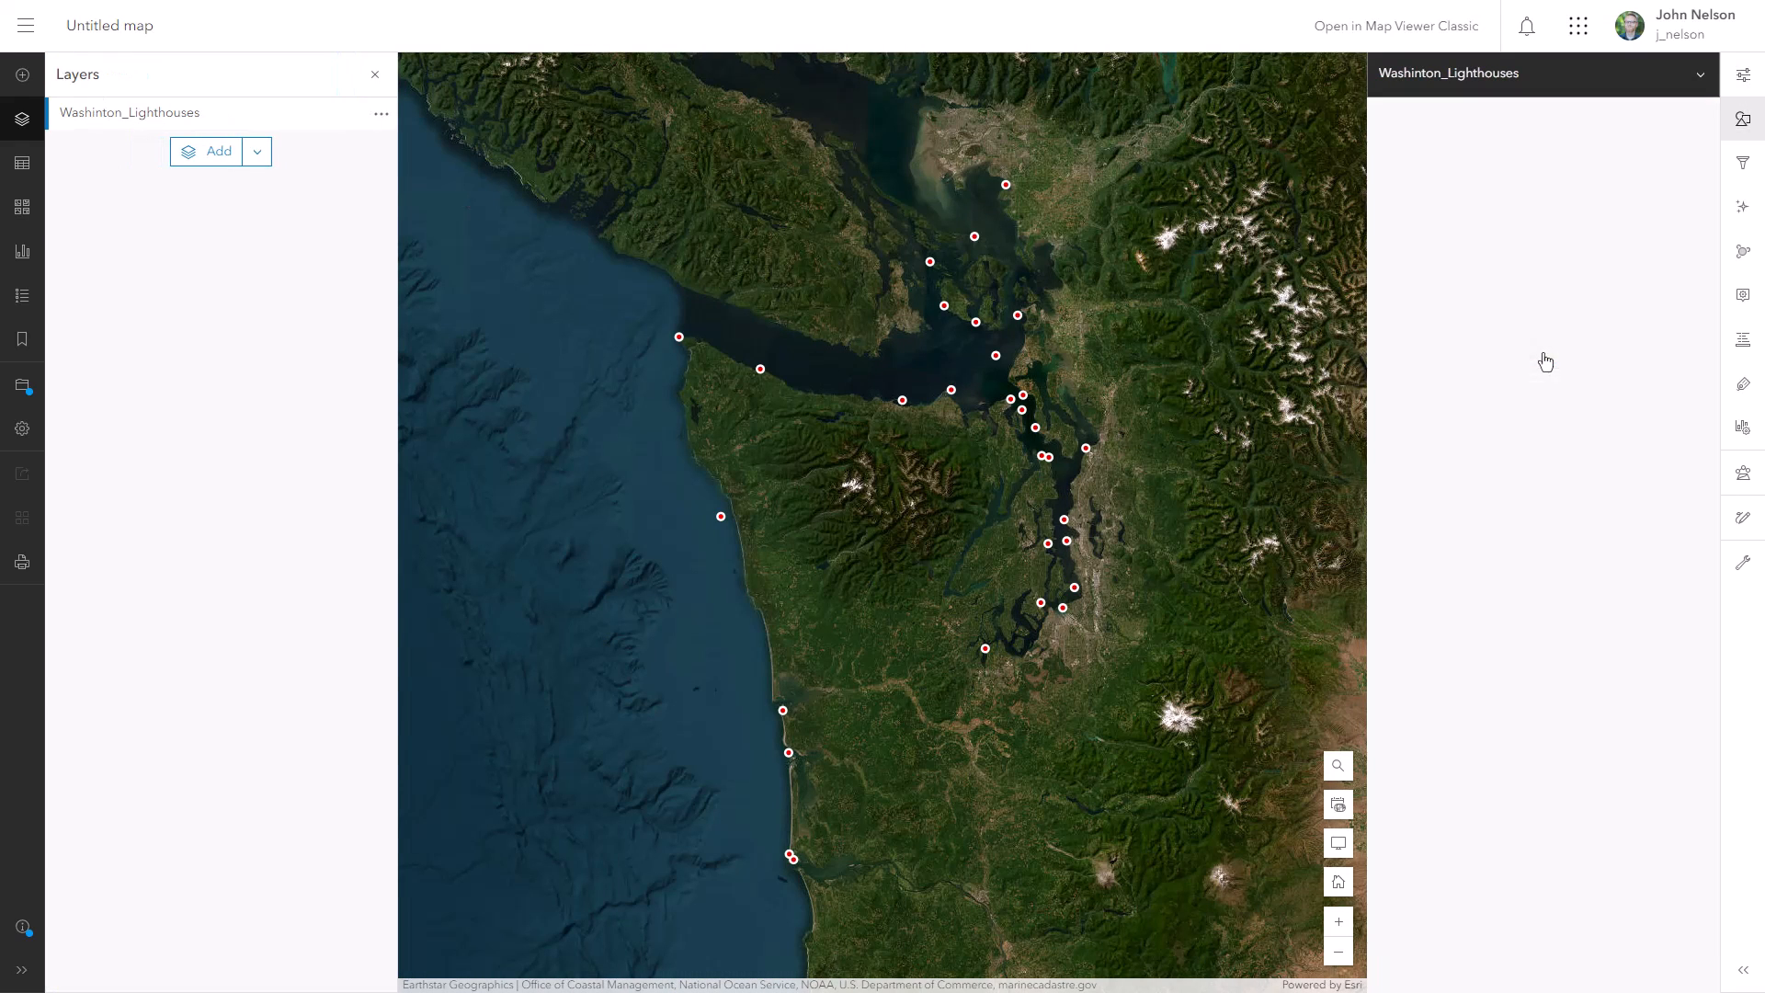
{"action": "left_click", "coordinate": [1741, 118]}
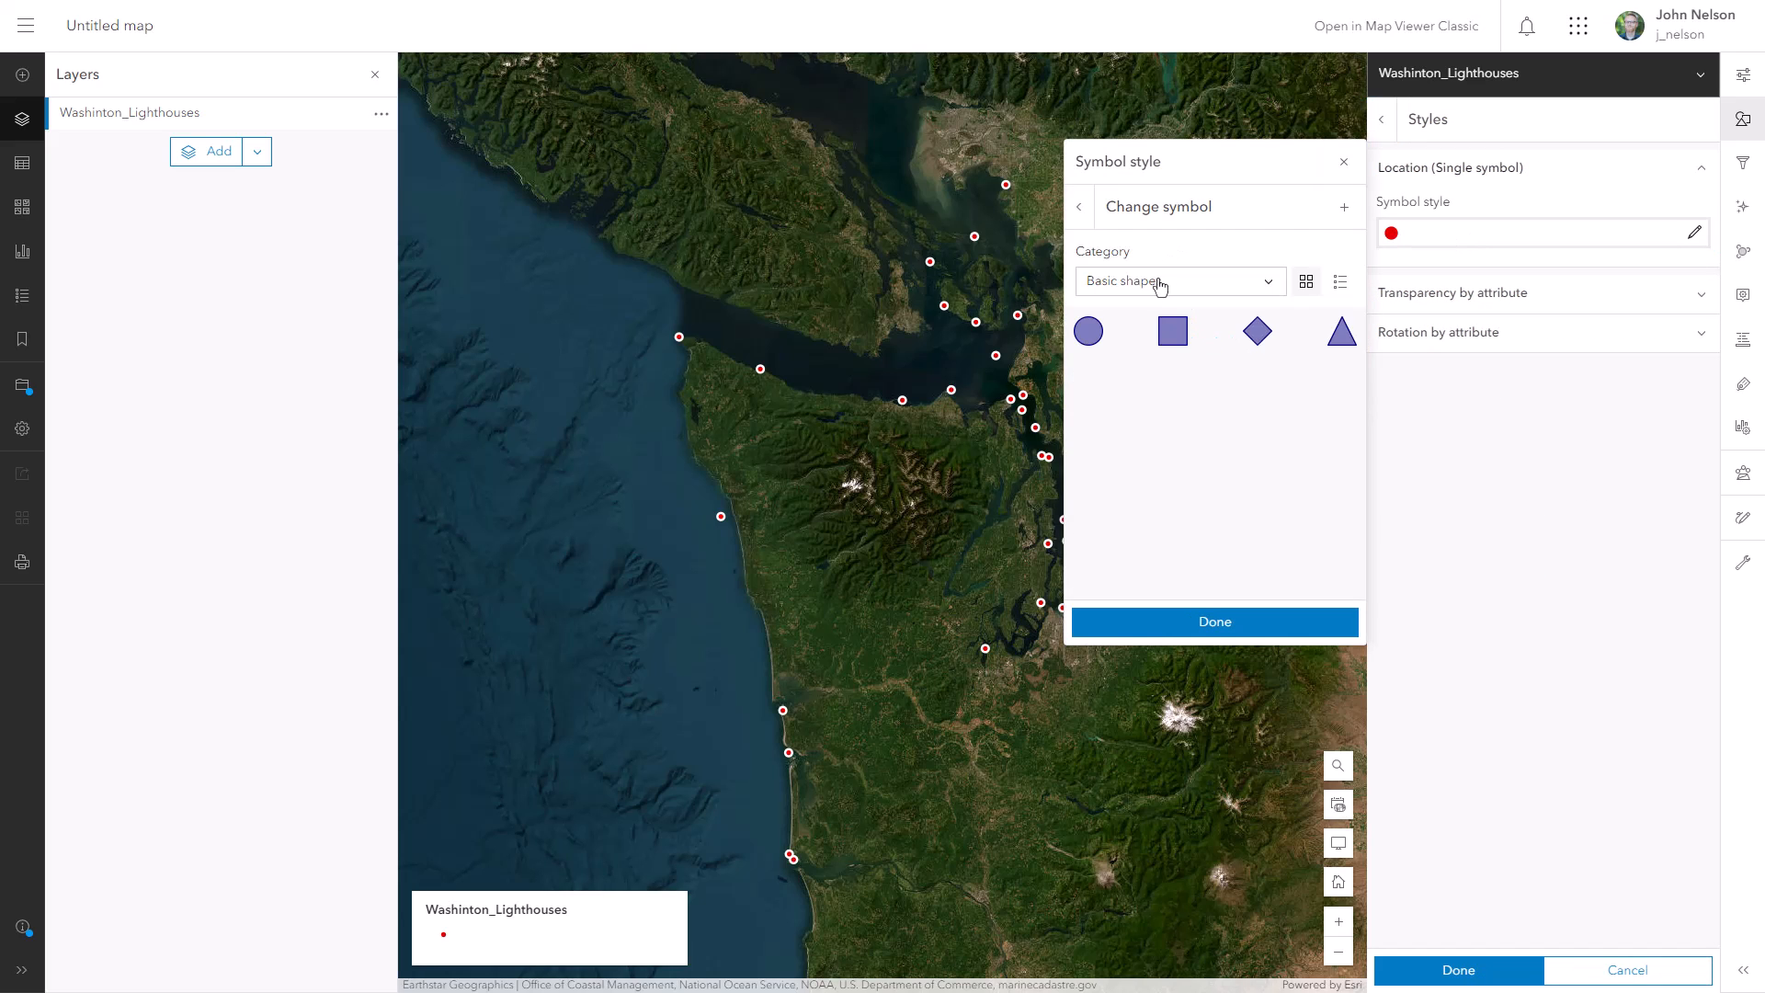
{"action": "left_click", "coordinate": [1178, 279]}
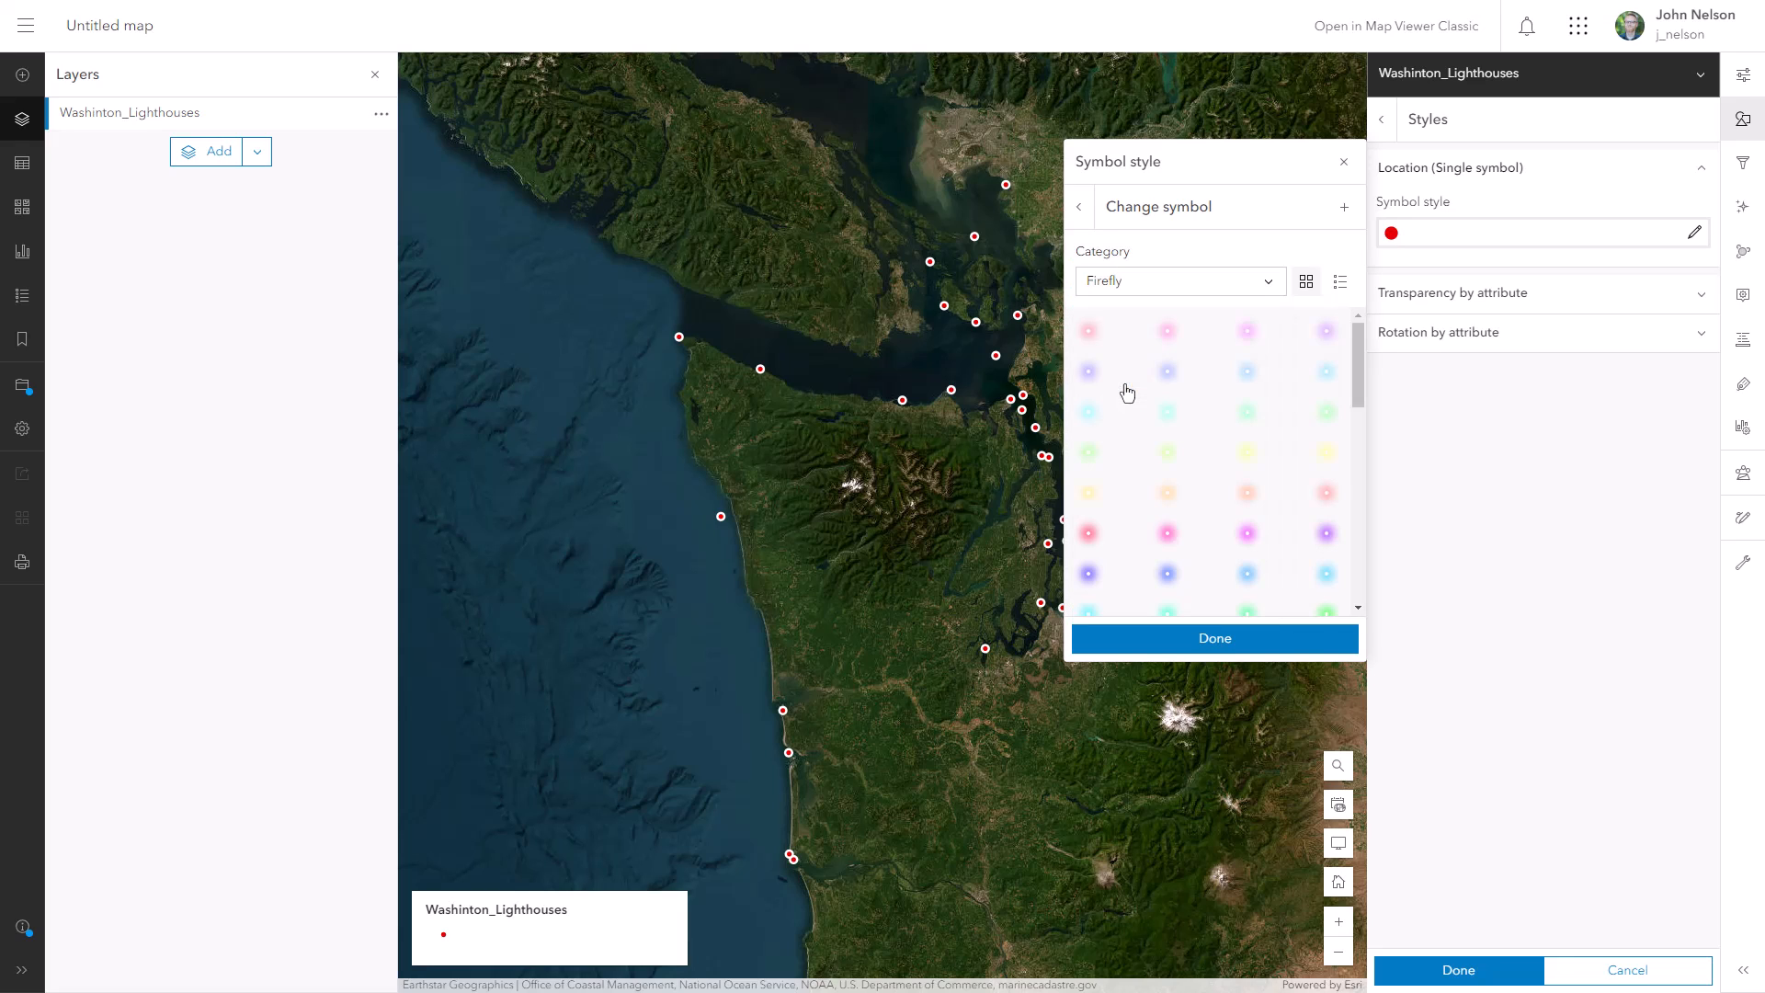
{"action": "left_click", "coordinate": [1325, 453]}
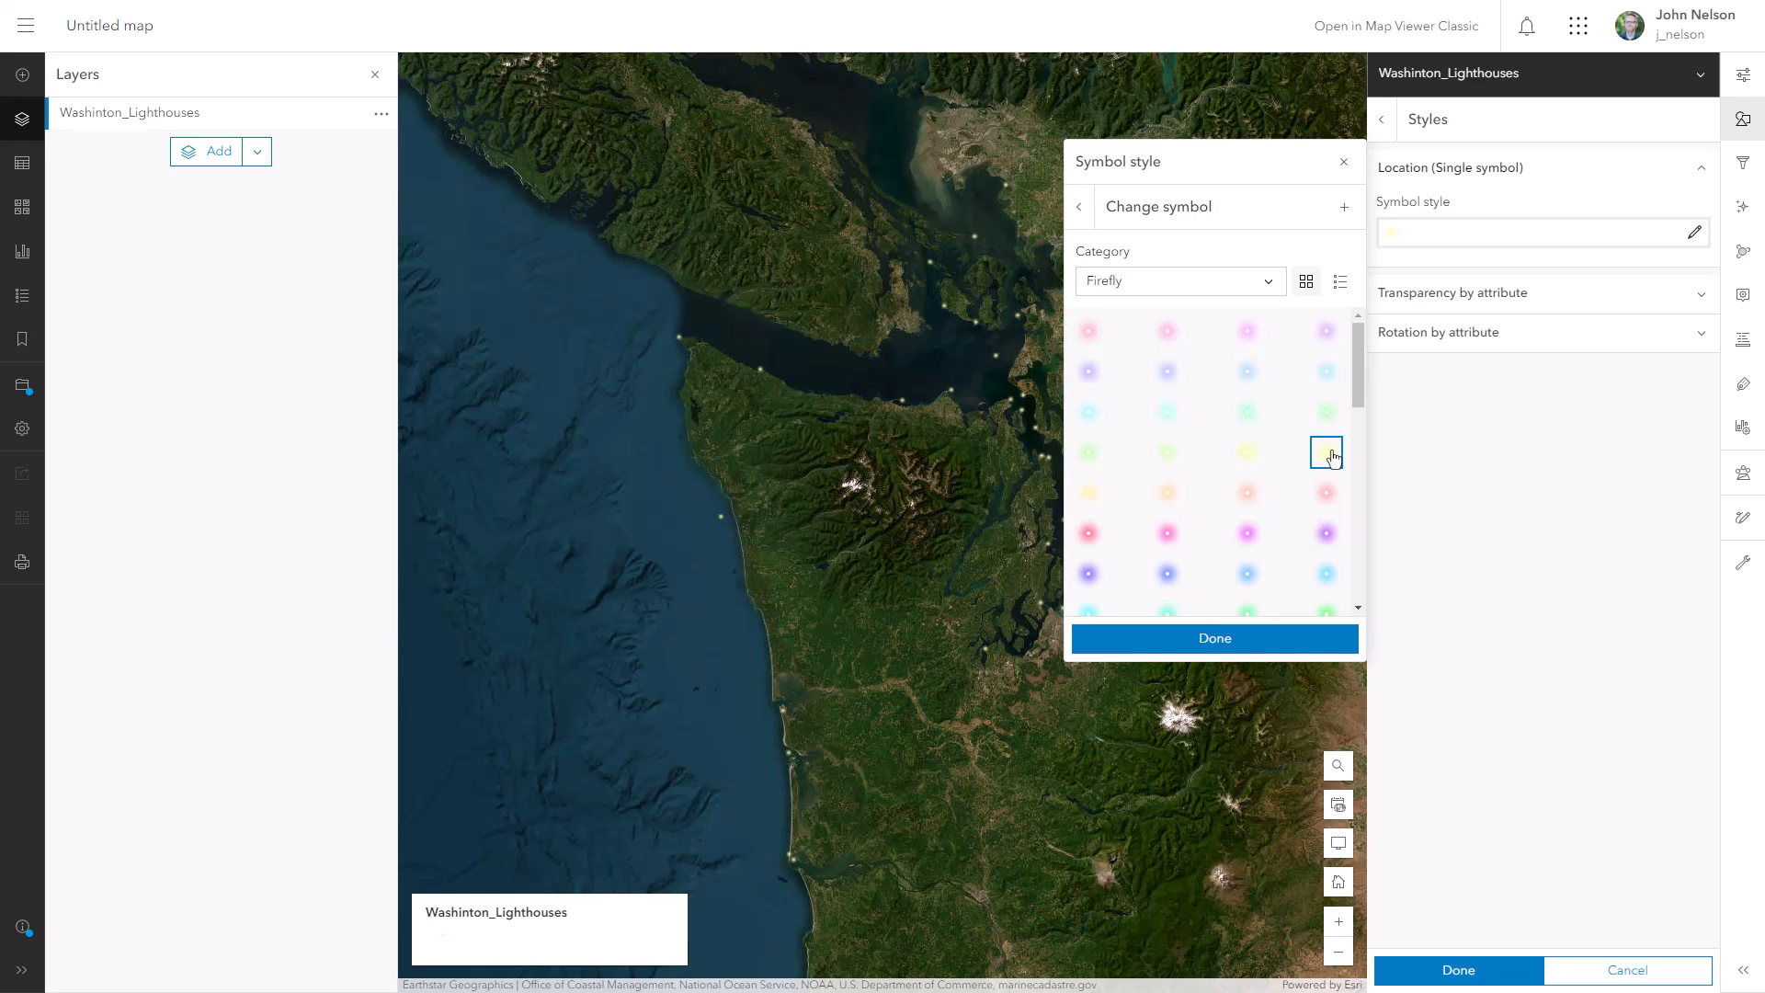
{"action": "left_click", "coordinate": [1326, 452]}
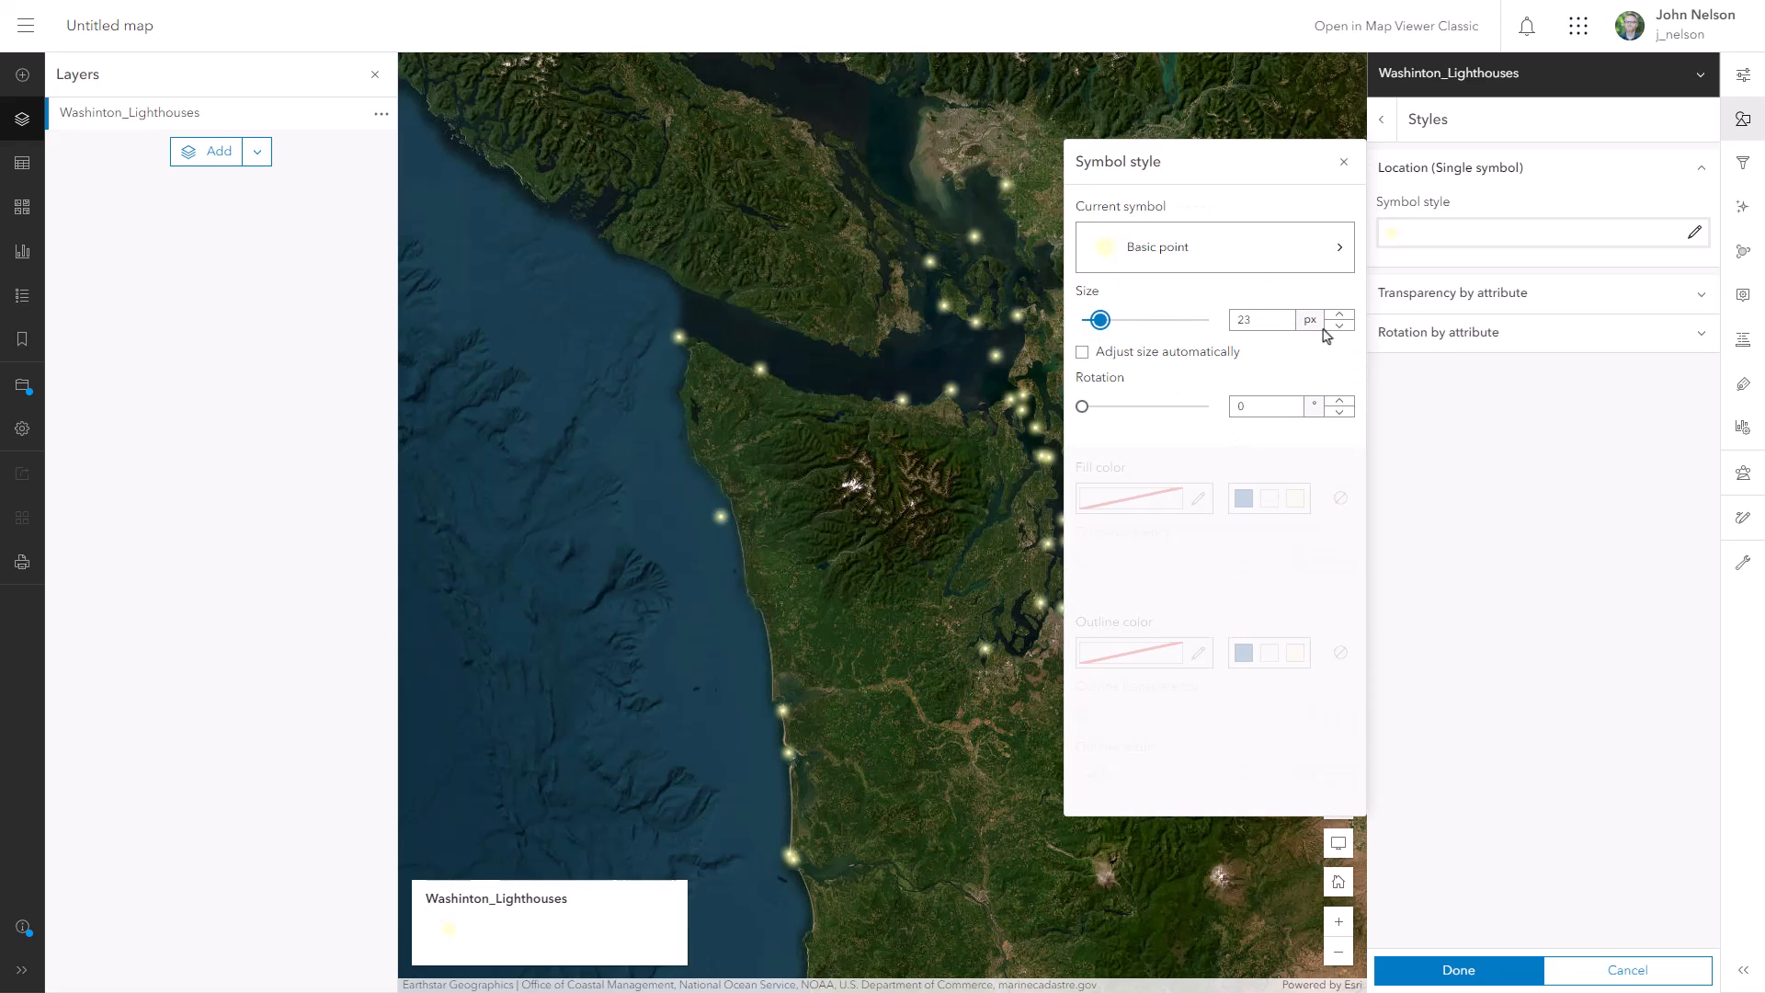
{"action": "left_click", "coordinate": [383, 112]}
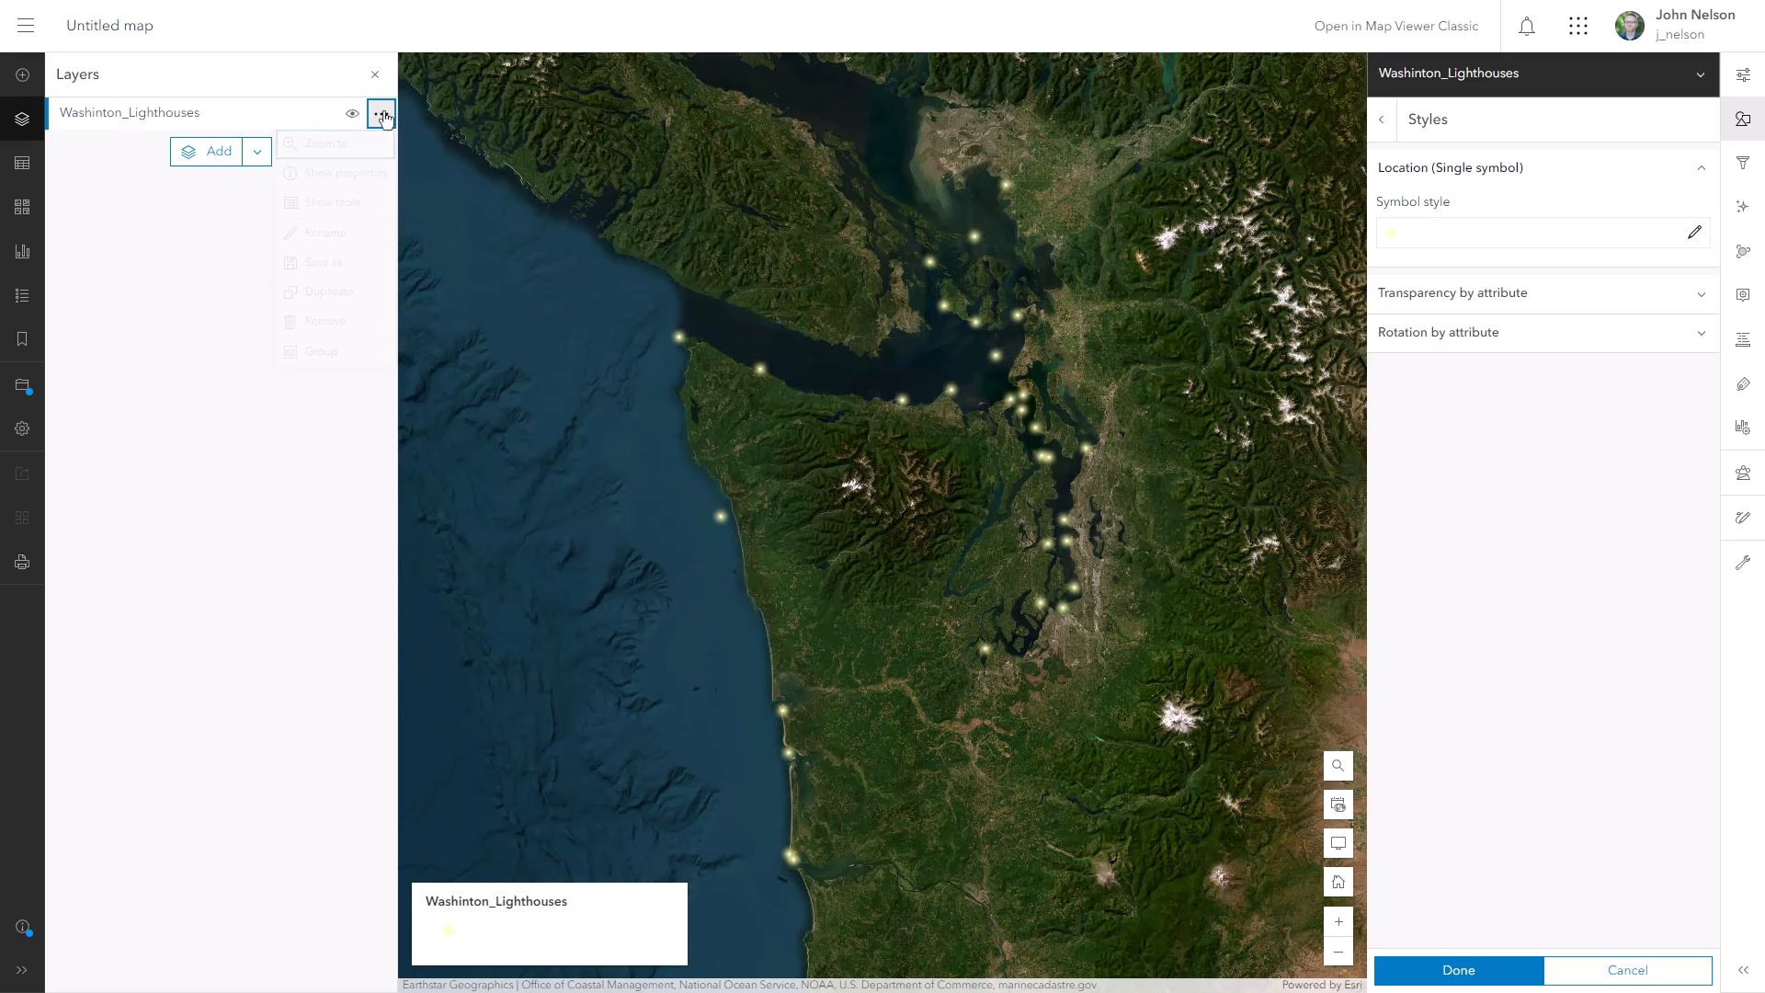
Duplicate the lighthouse layer, move the copy below the original, and set its glow size to 150 px
{"action": "left_click", "coordinate": [331, 290]}
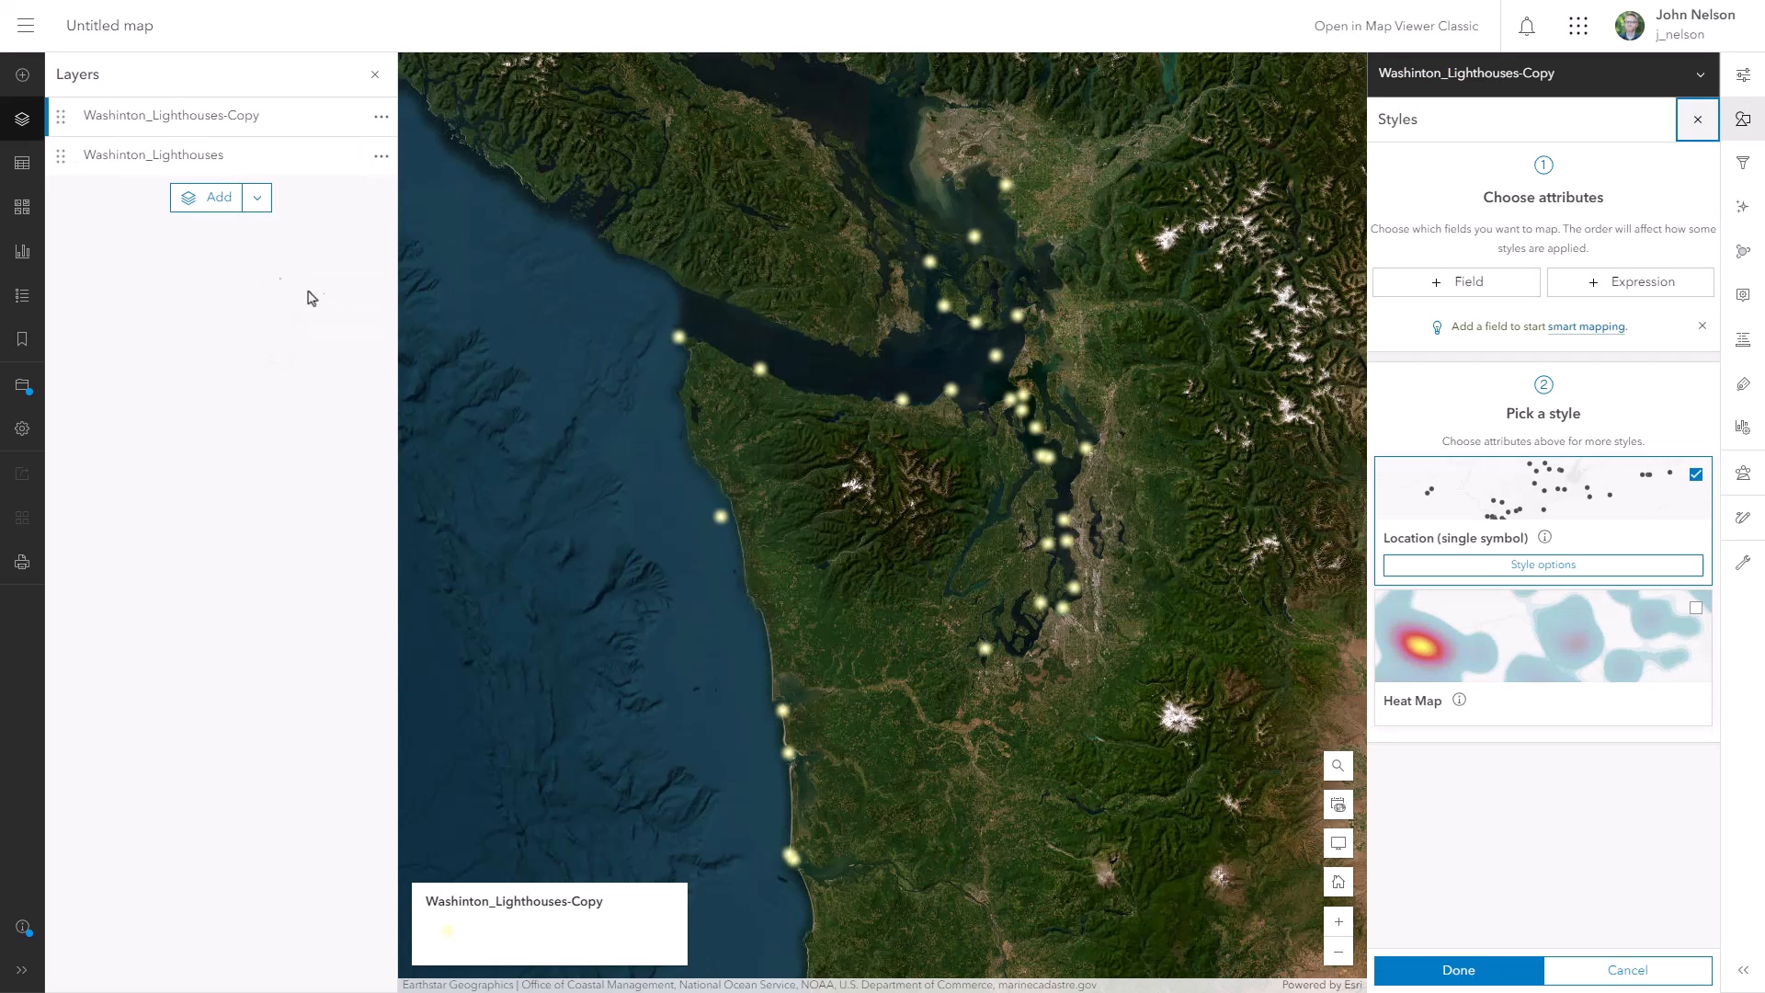
{"action": "left_click_drag", "start_coordinate": [60, 115], "coordinate": [61, 163]}
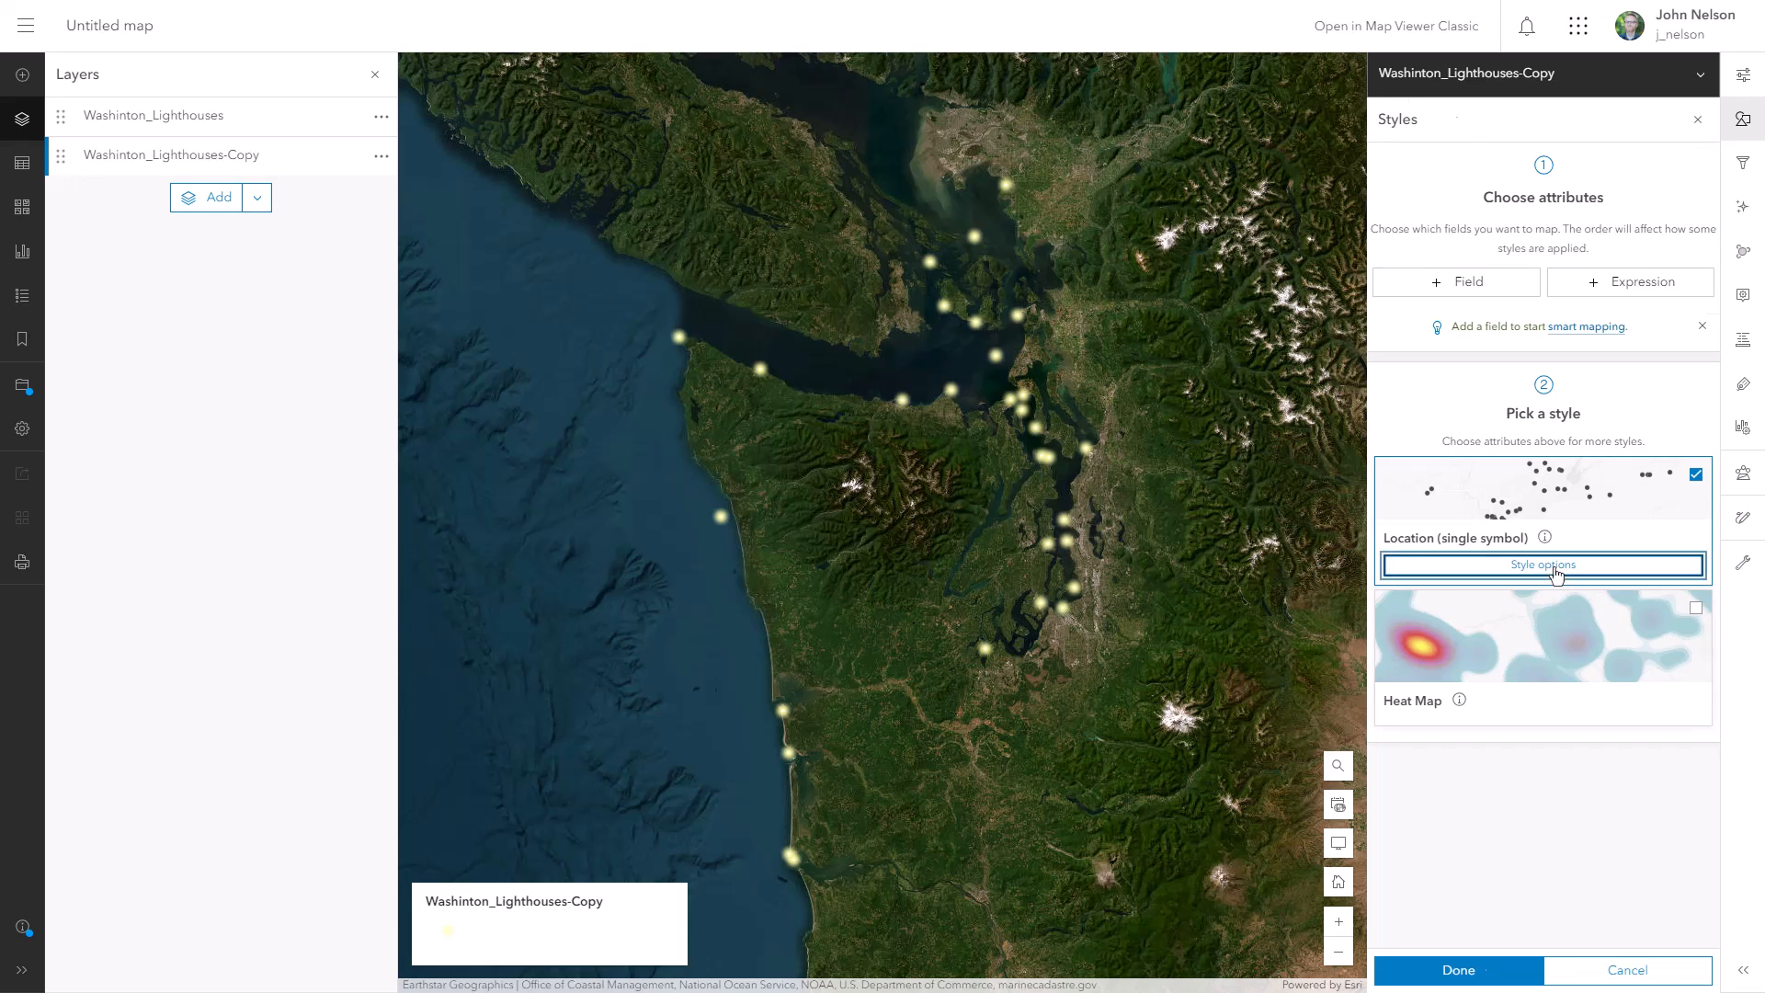
{"action": "left_click", "coordinate": [1540, 564]}
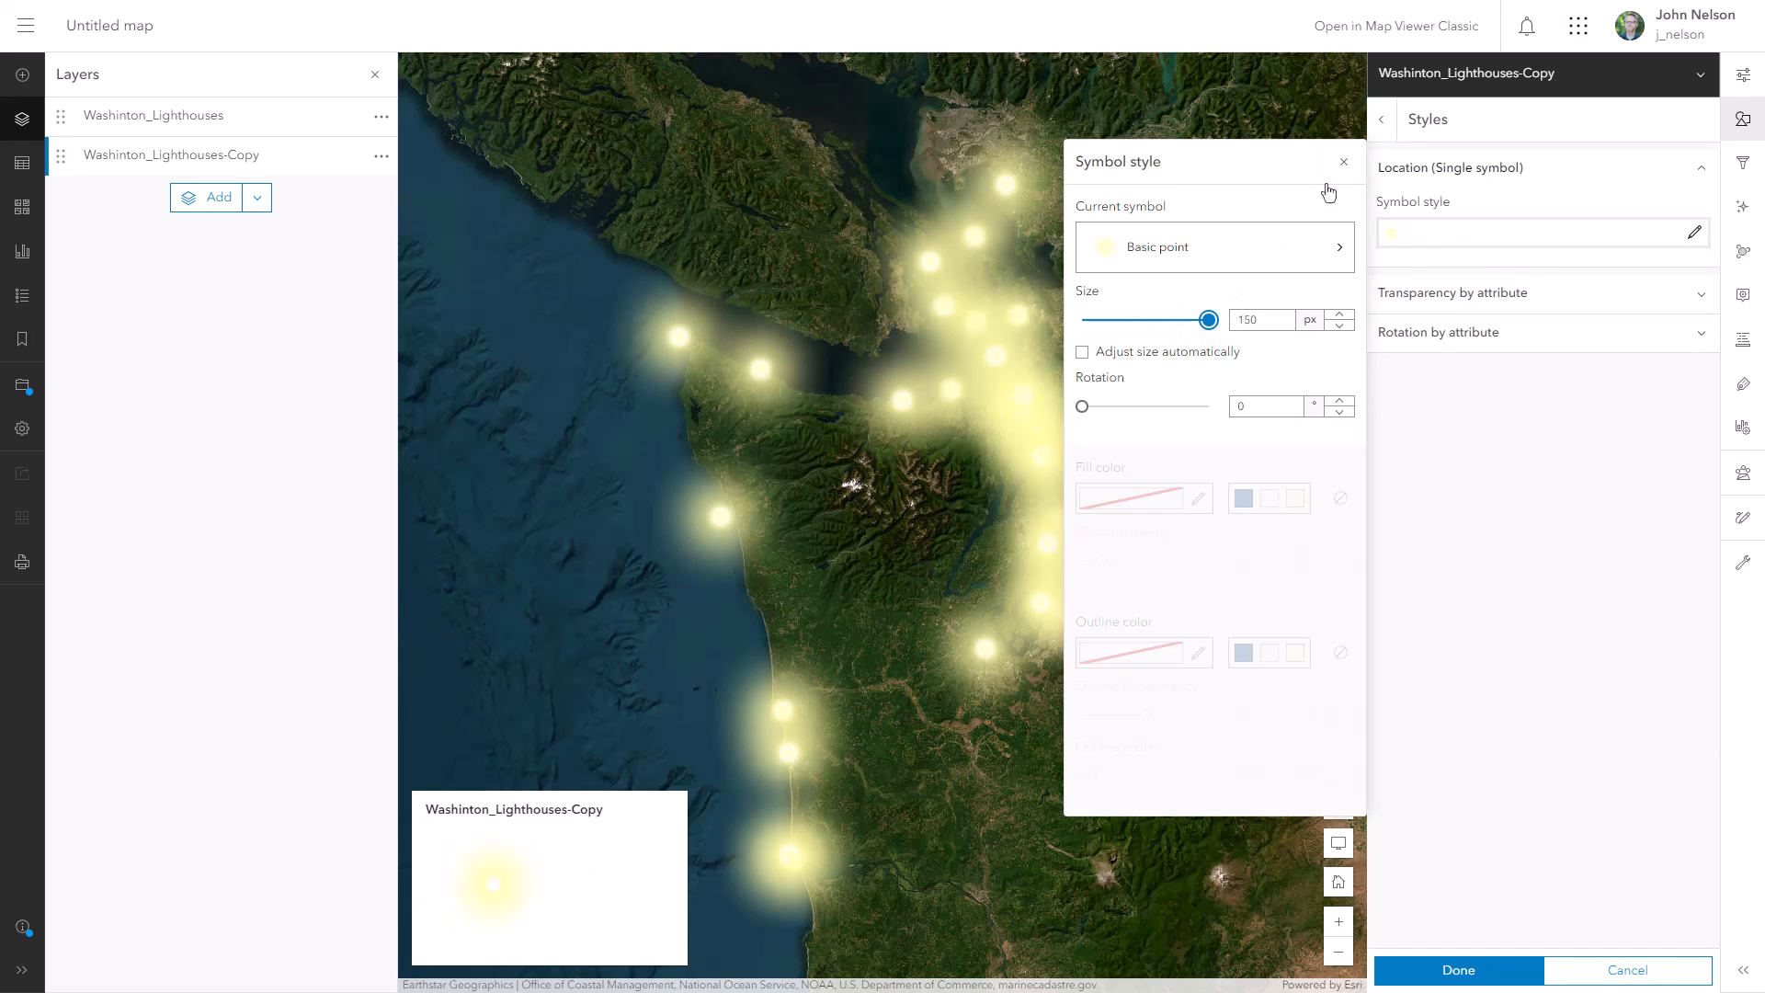
{"action": "left_click", "coordinate": [381, 115]}
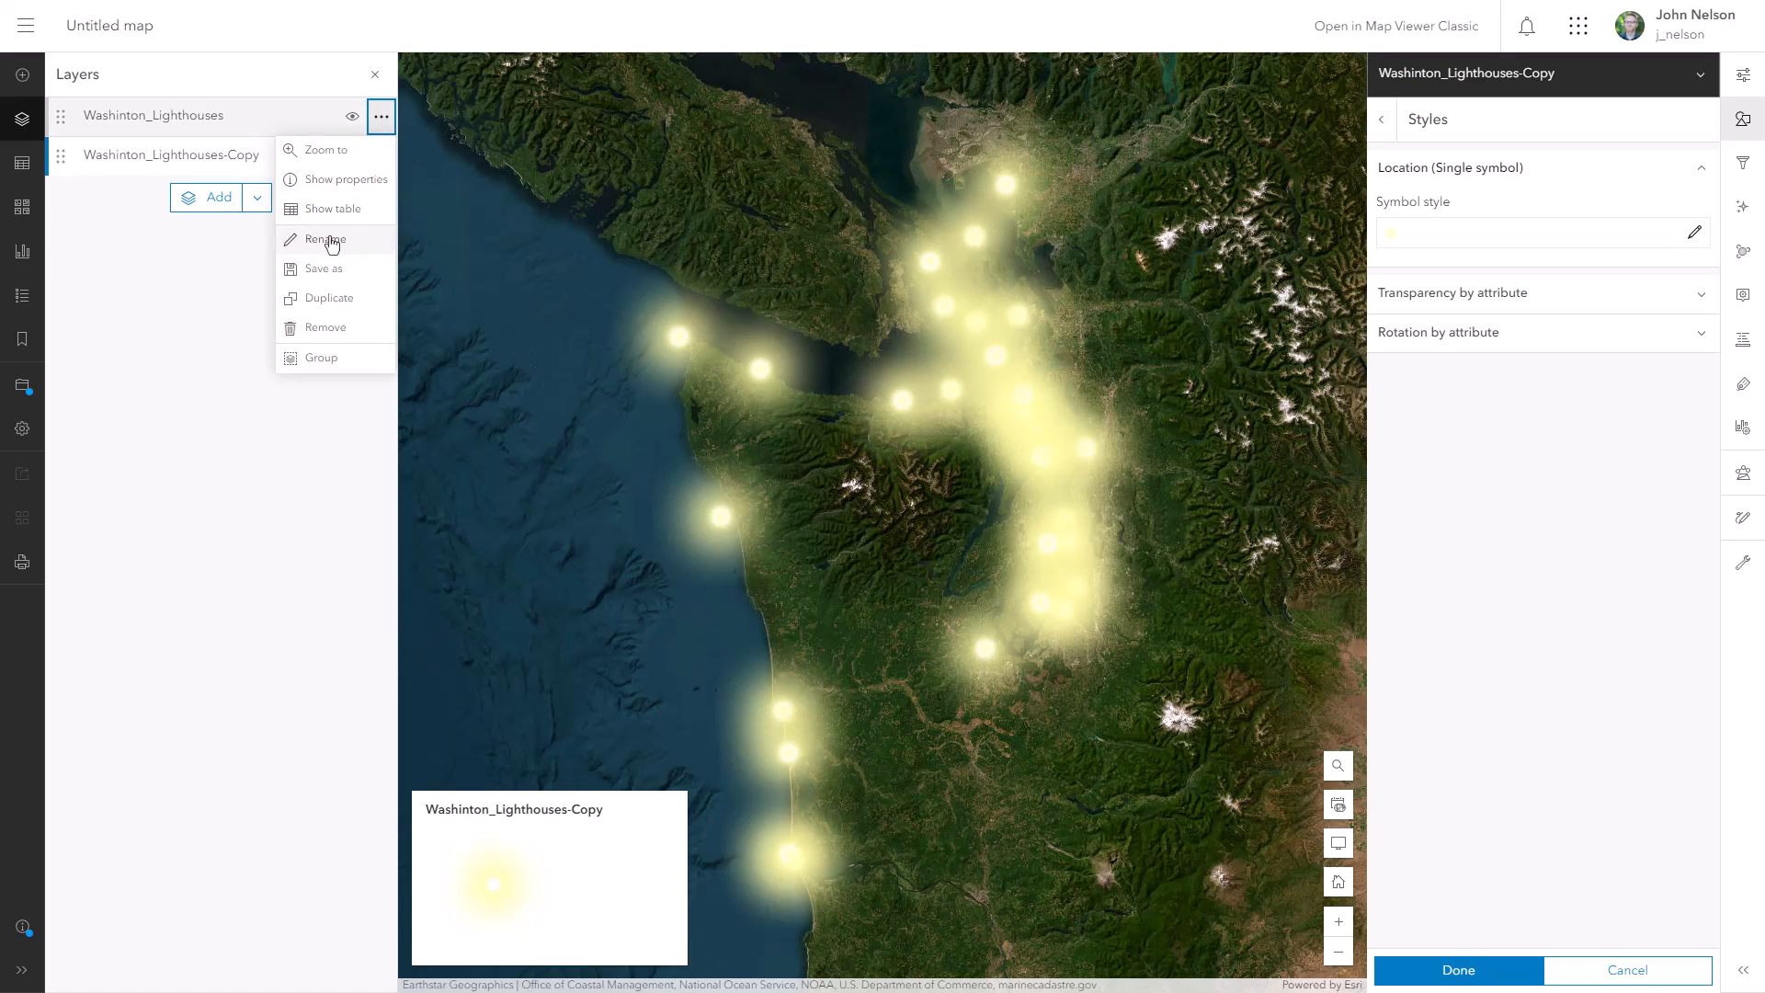
Rename the original layer to Points and the glowing copy to Illumination
{"action": "left_click", "coordinate": [327, 239]}
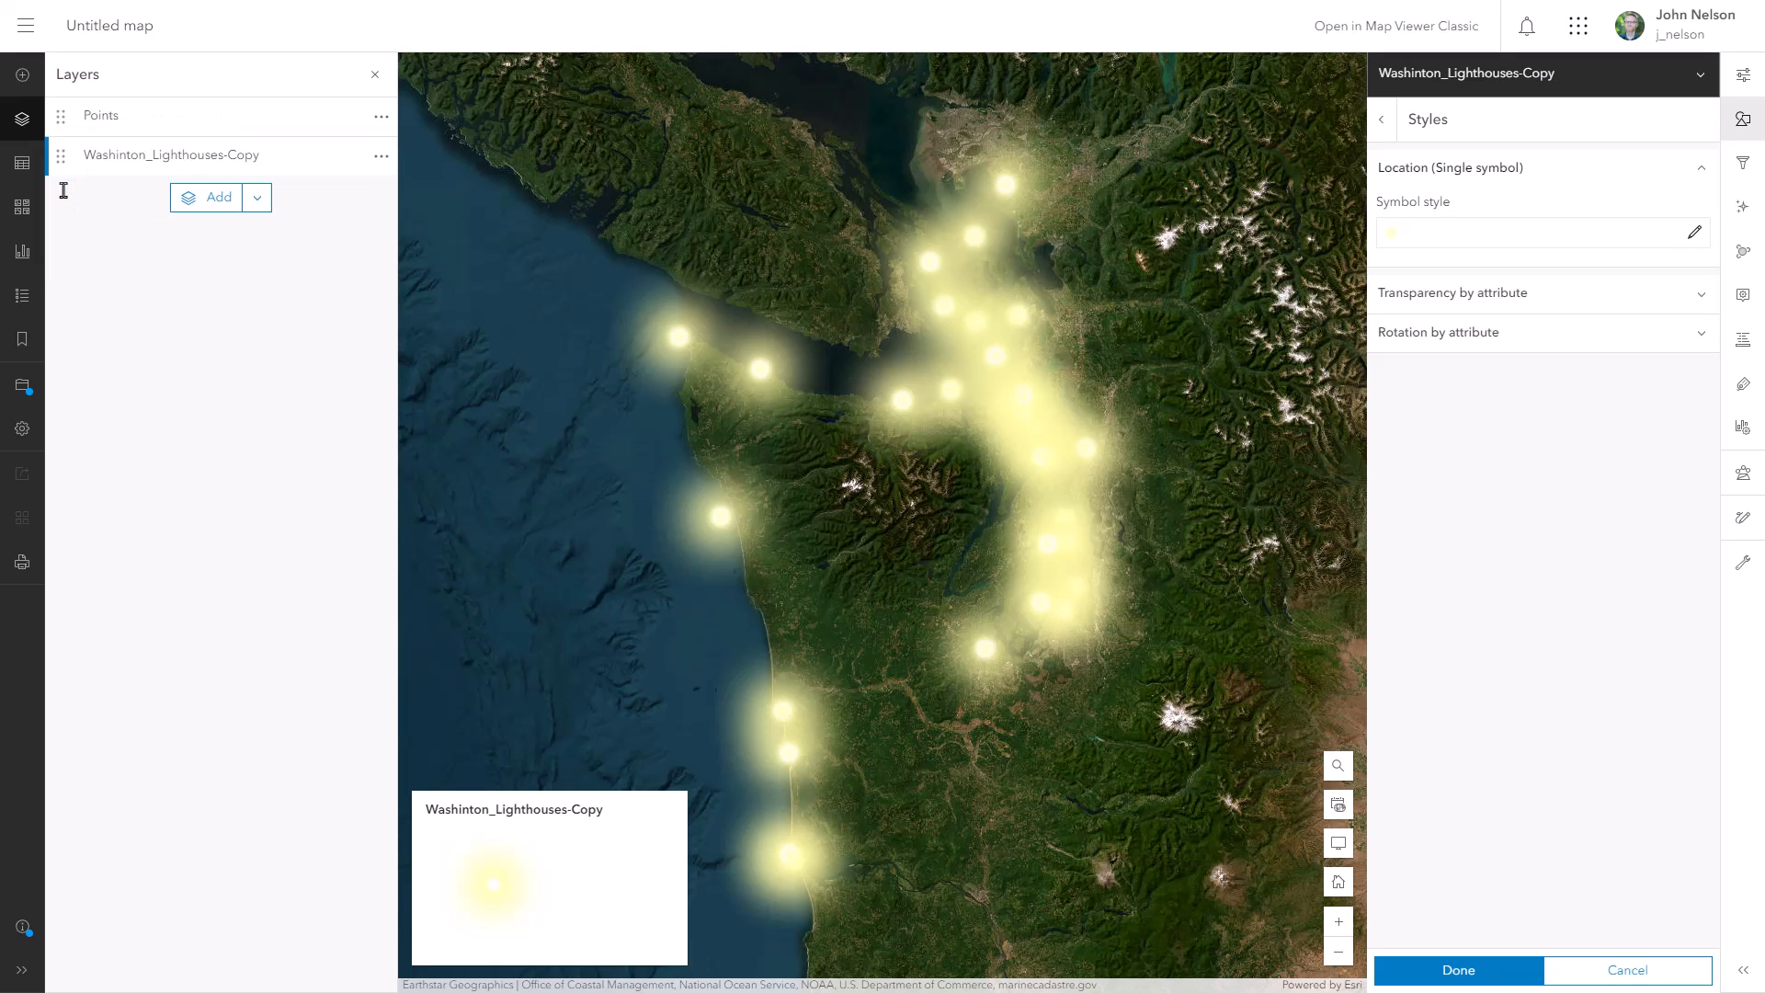
{"action": "double_click", "coordinate": [169, 155]}
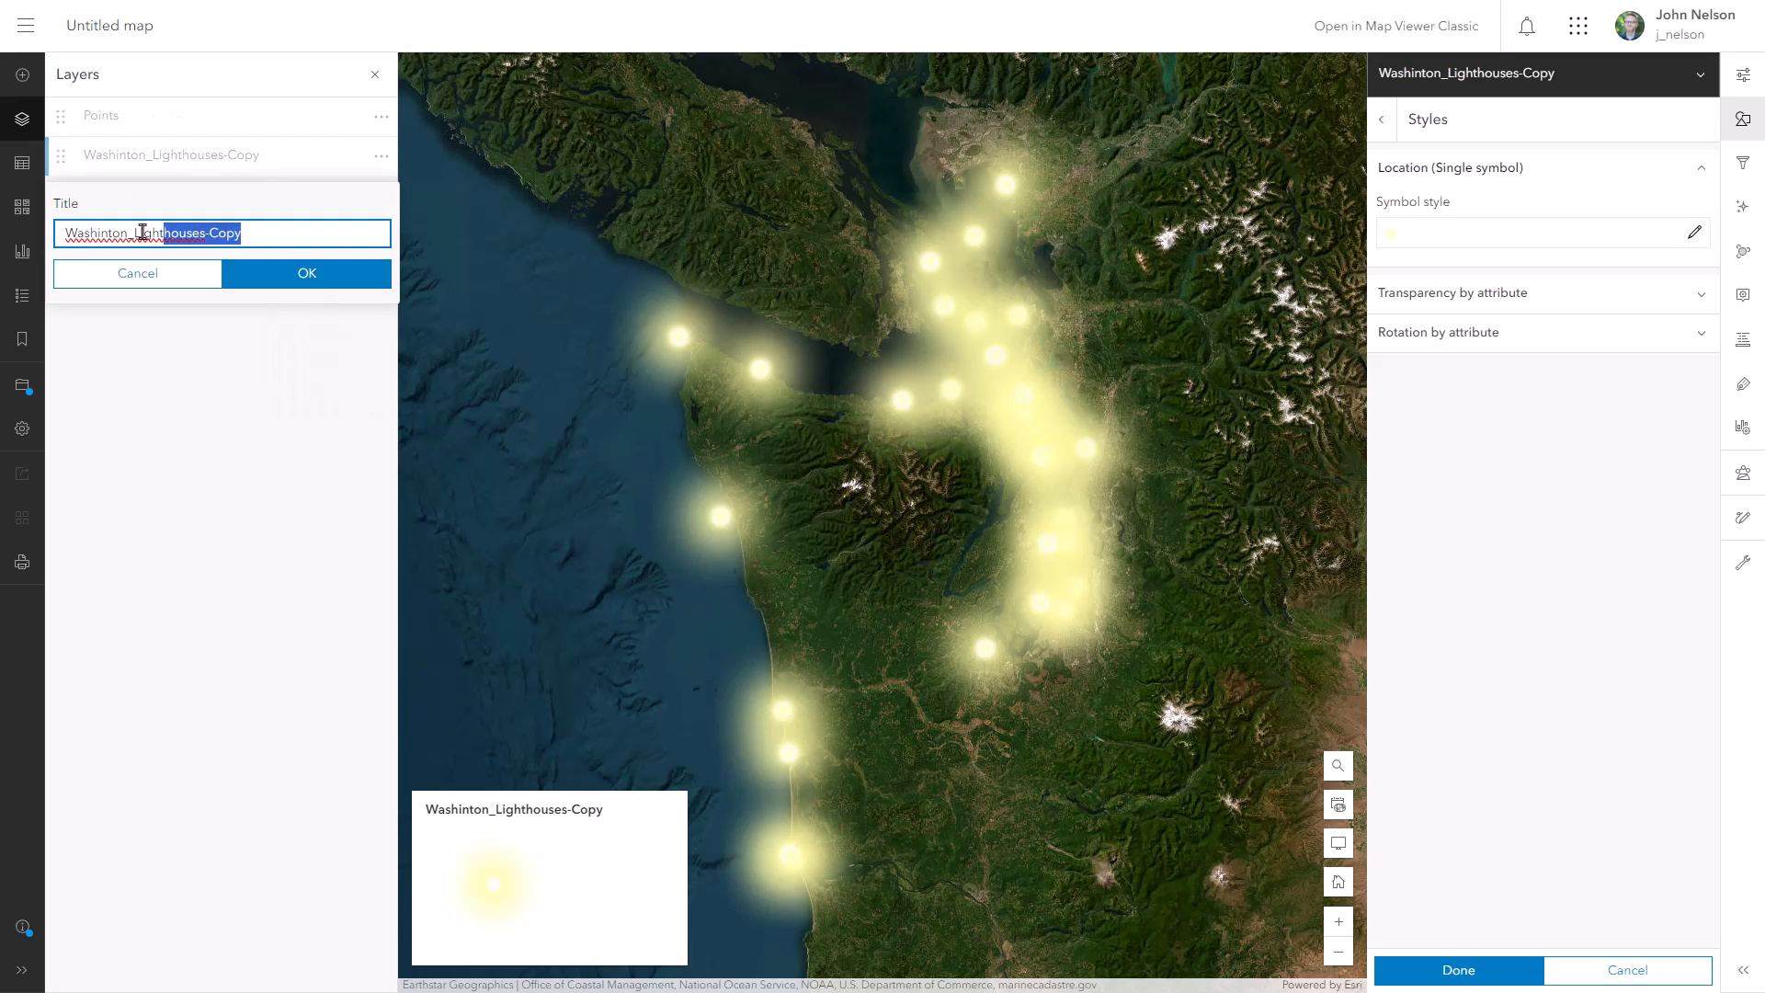
{"action": "left_click", "coordinate": [305, 272]}
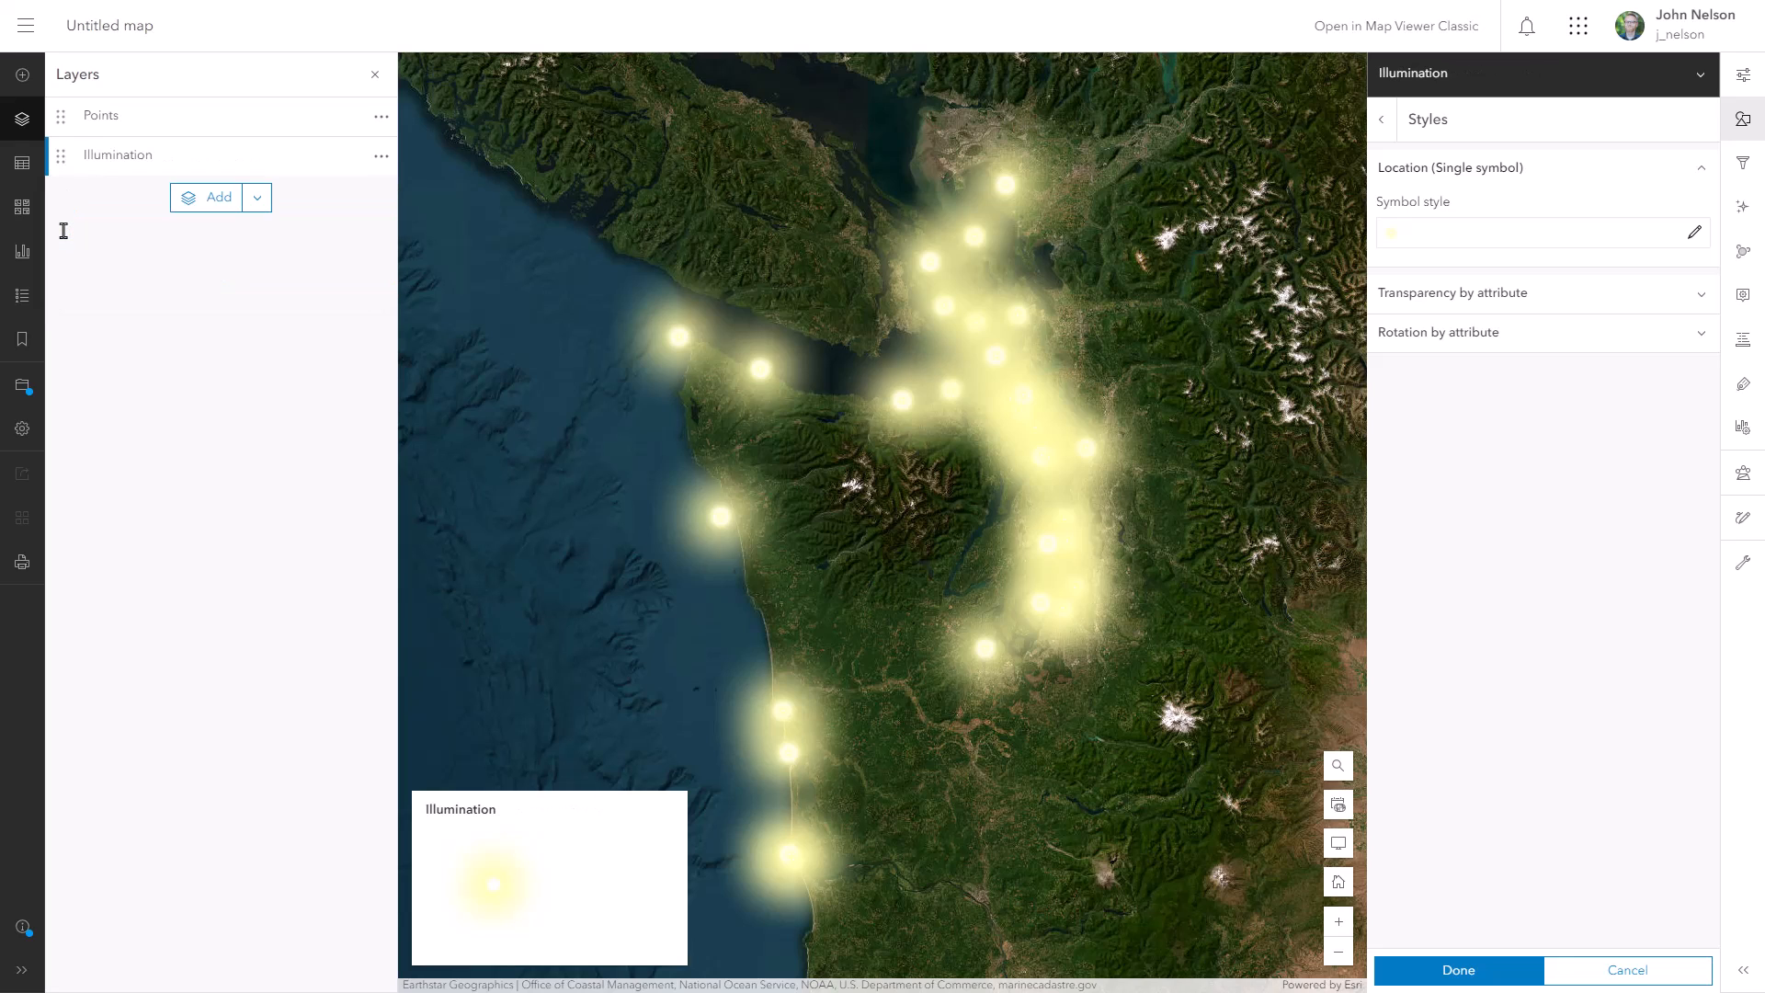
{"action": "mouse_move", "coordinate": [77, 253]}
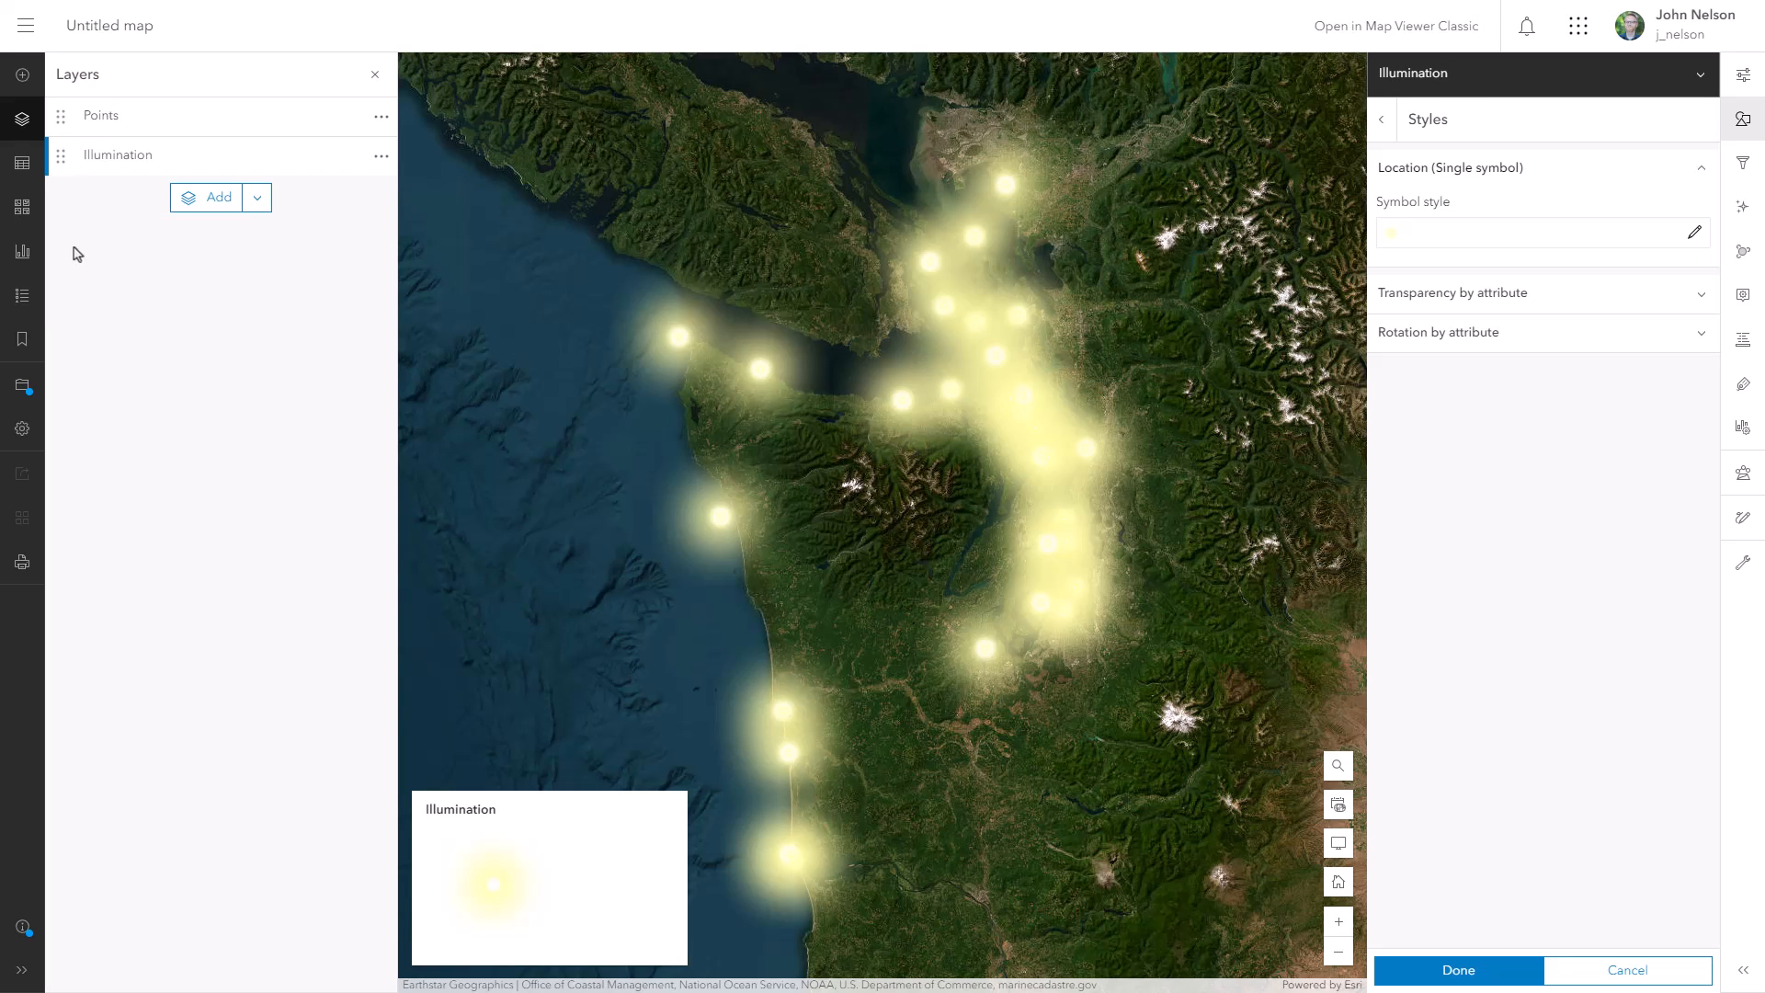
{"action": "mouse_move", "coordinate": [22, 208]}
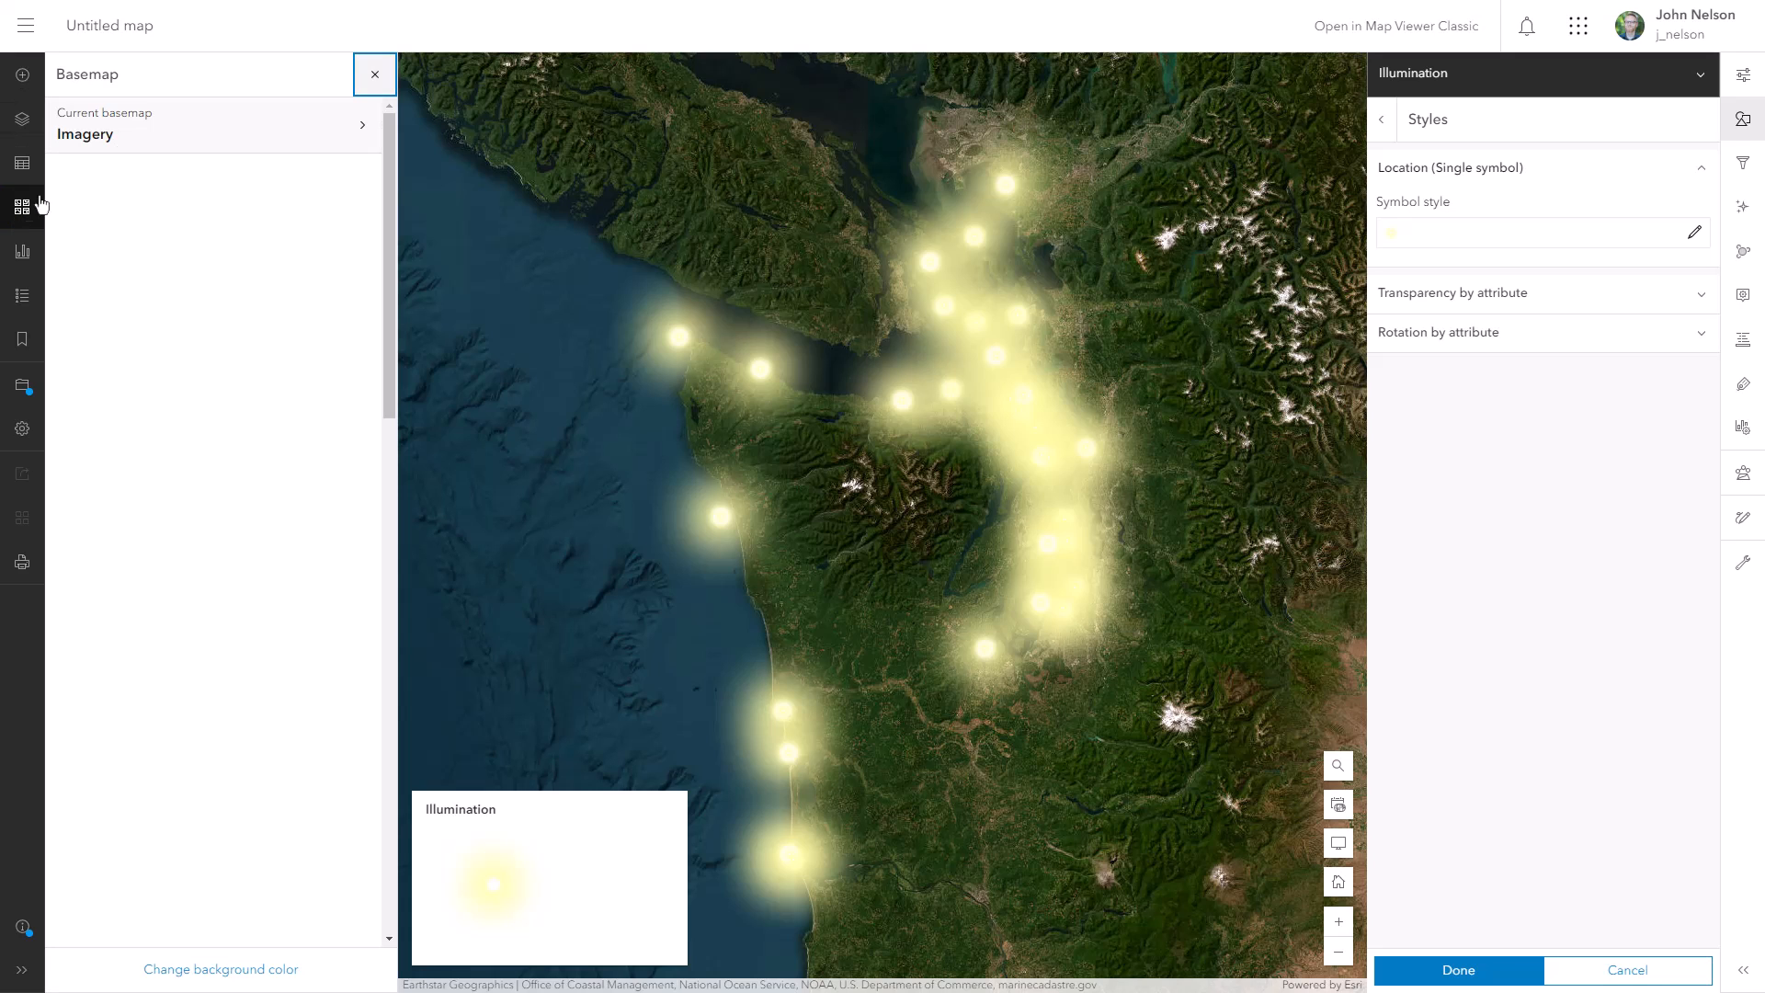
Apply a Brightness & Contrast effect with Brightness 50 to the World Imagery basemap
{"action": "left_click", "coordinate": [363, 123]}
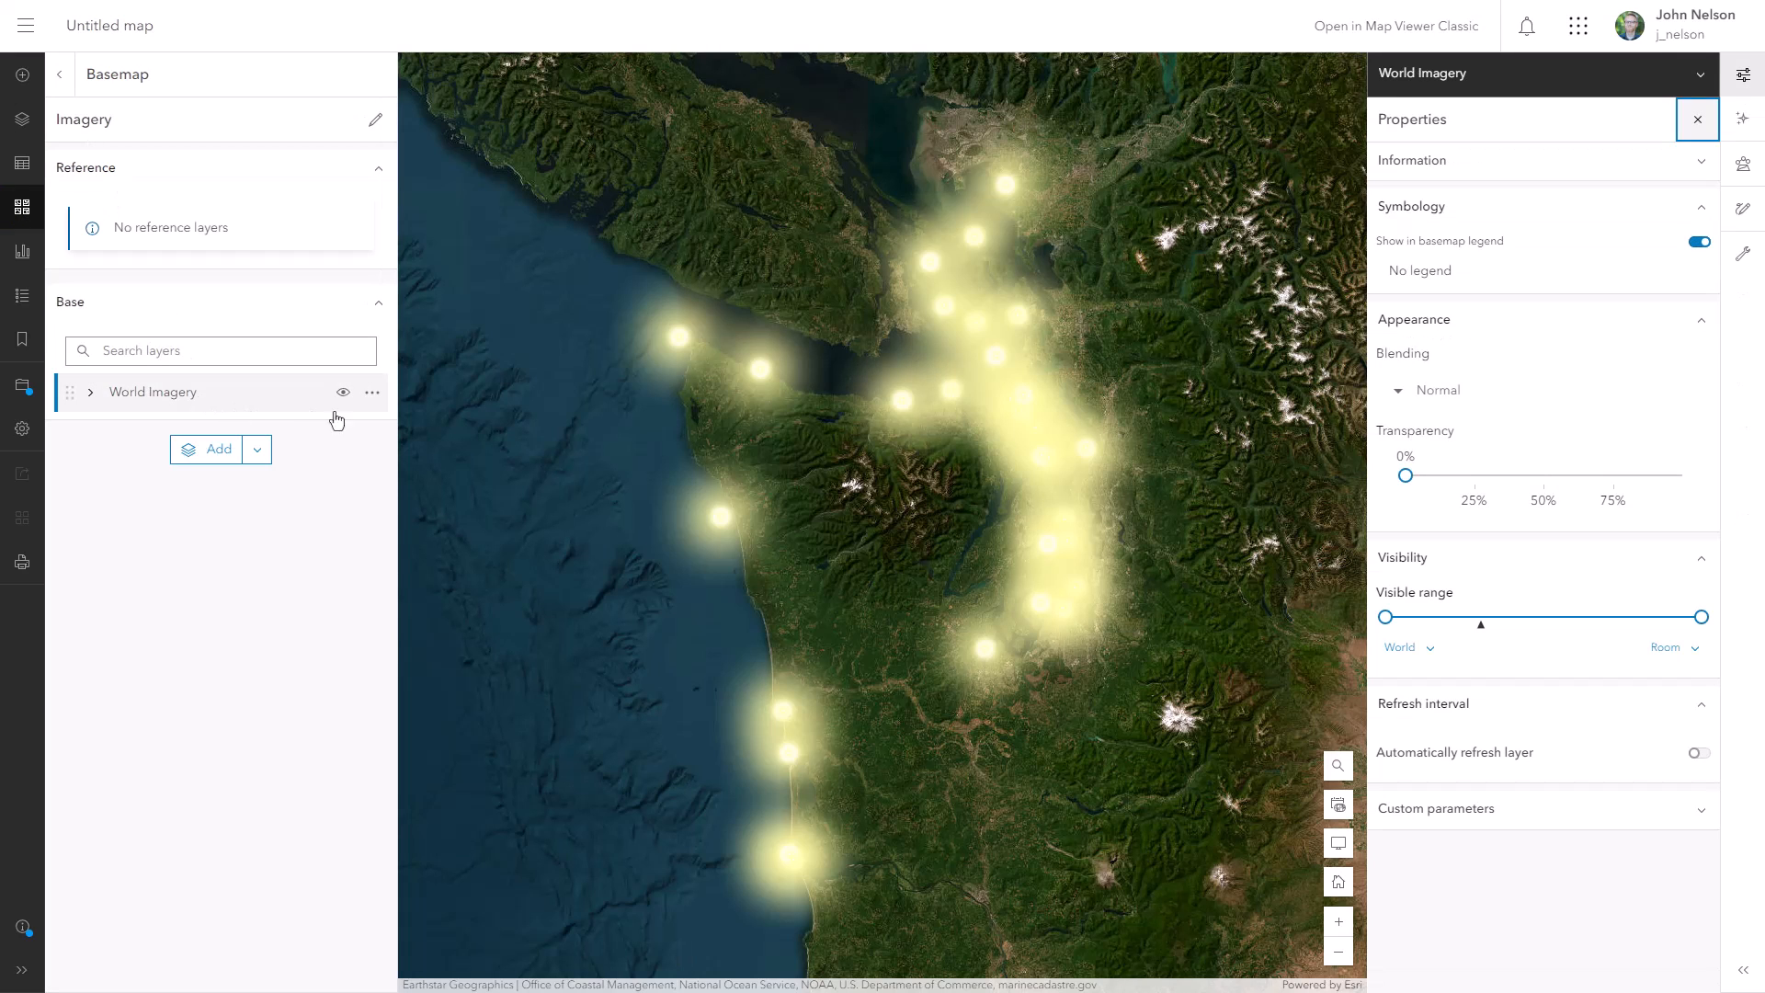
{"action": "left_click", "coordinate": [1743, 121]}
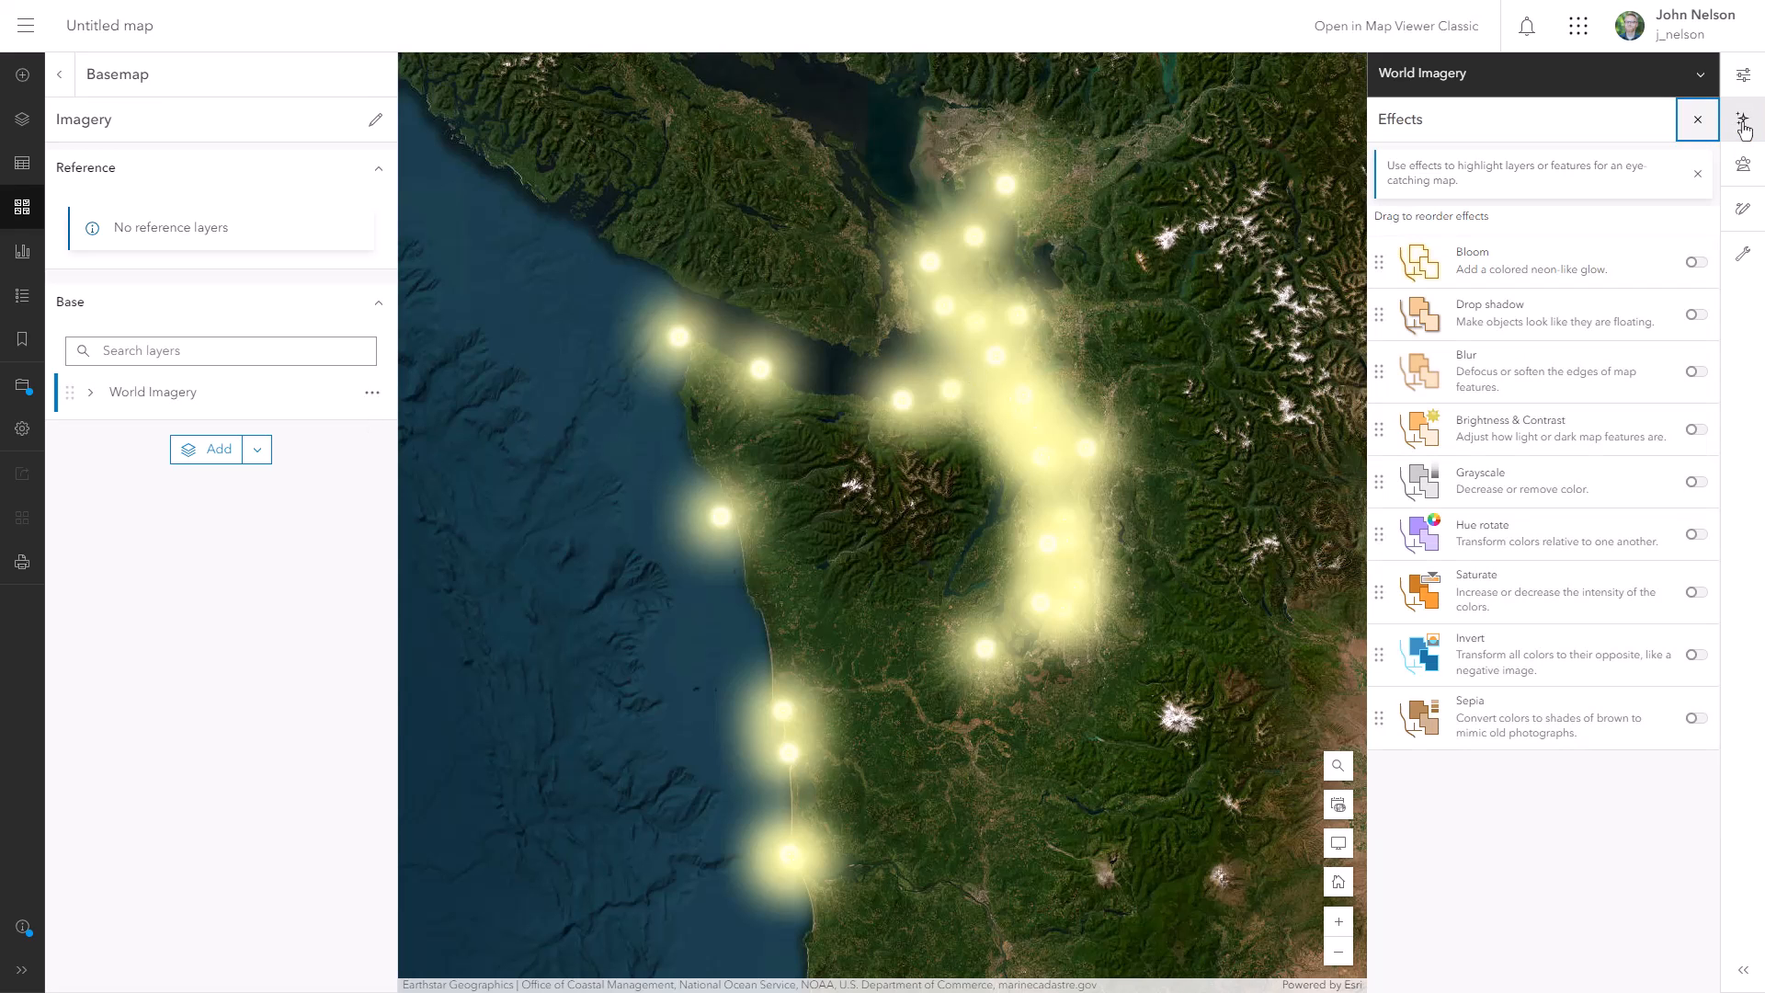
{"action": "left_click", "coordinate": [1697, 428]}
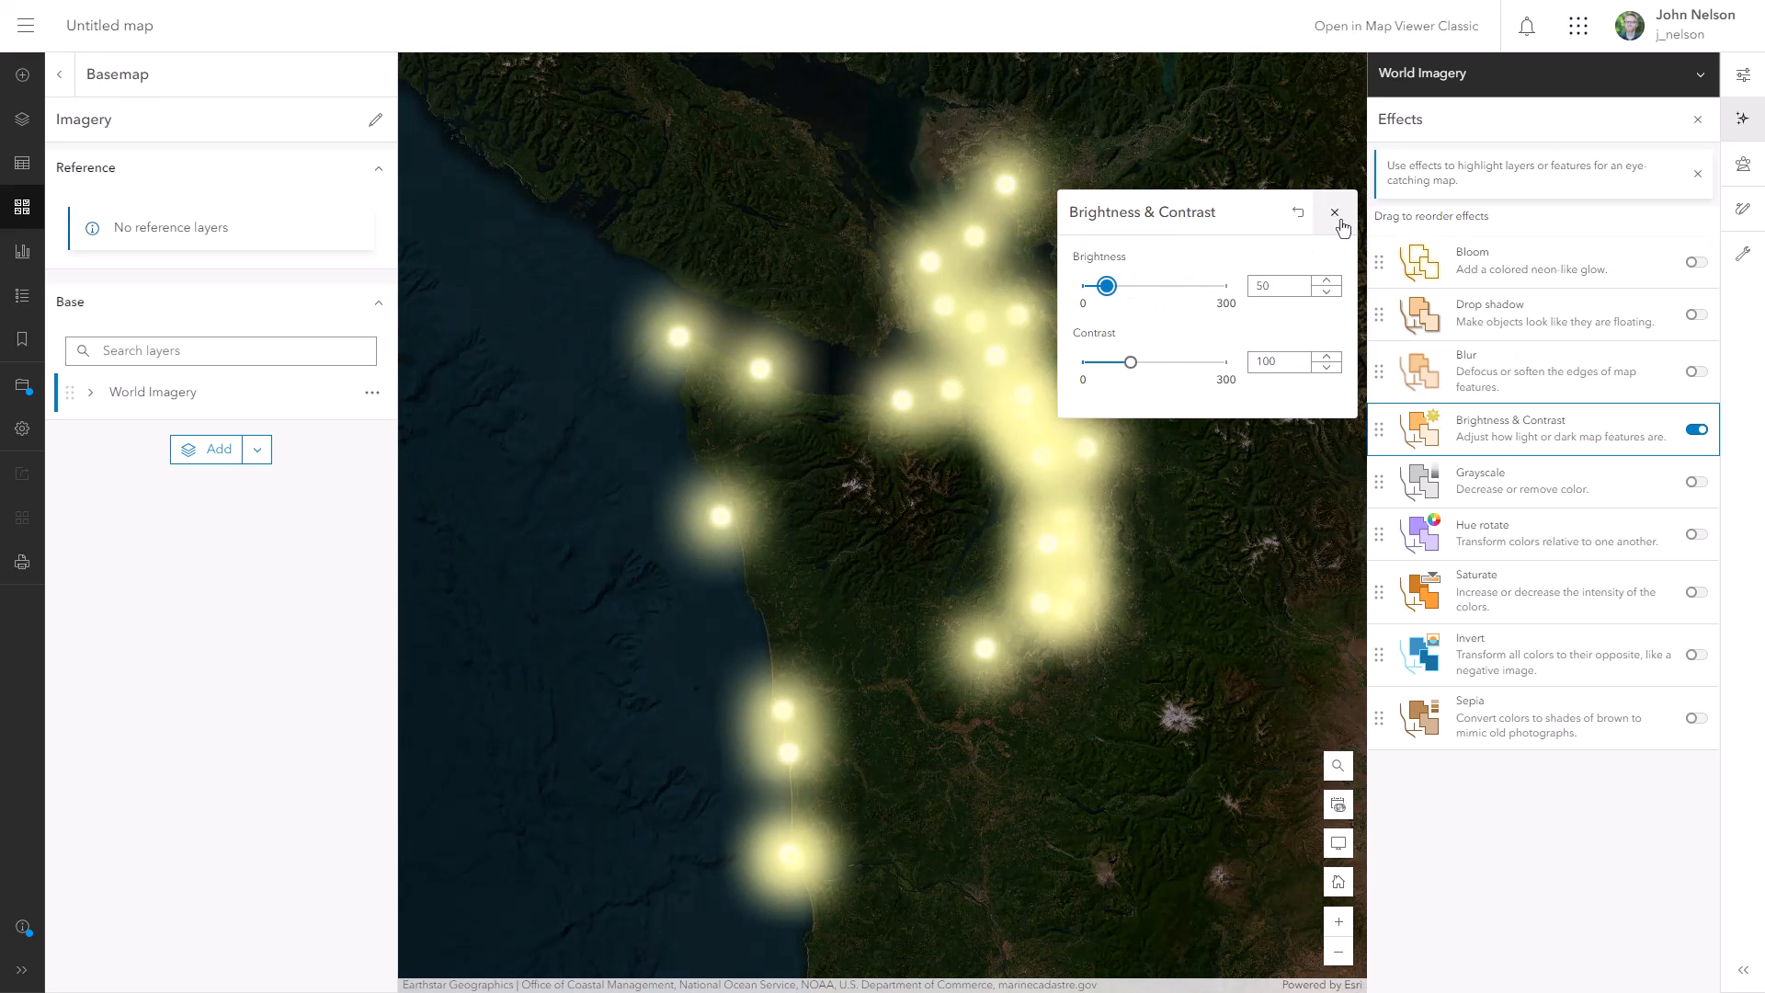
{"action": "left_click", "coordinate": [1334, 212]}
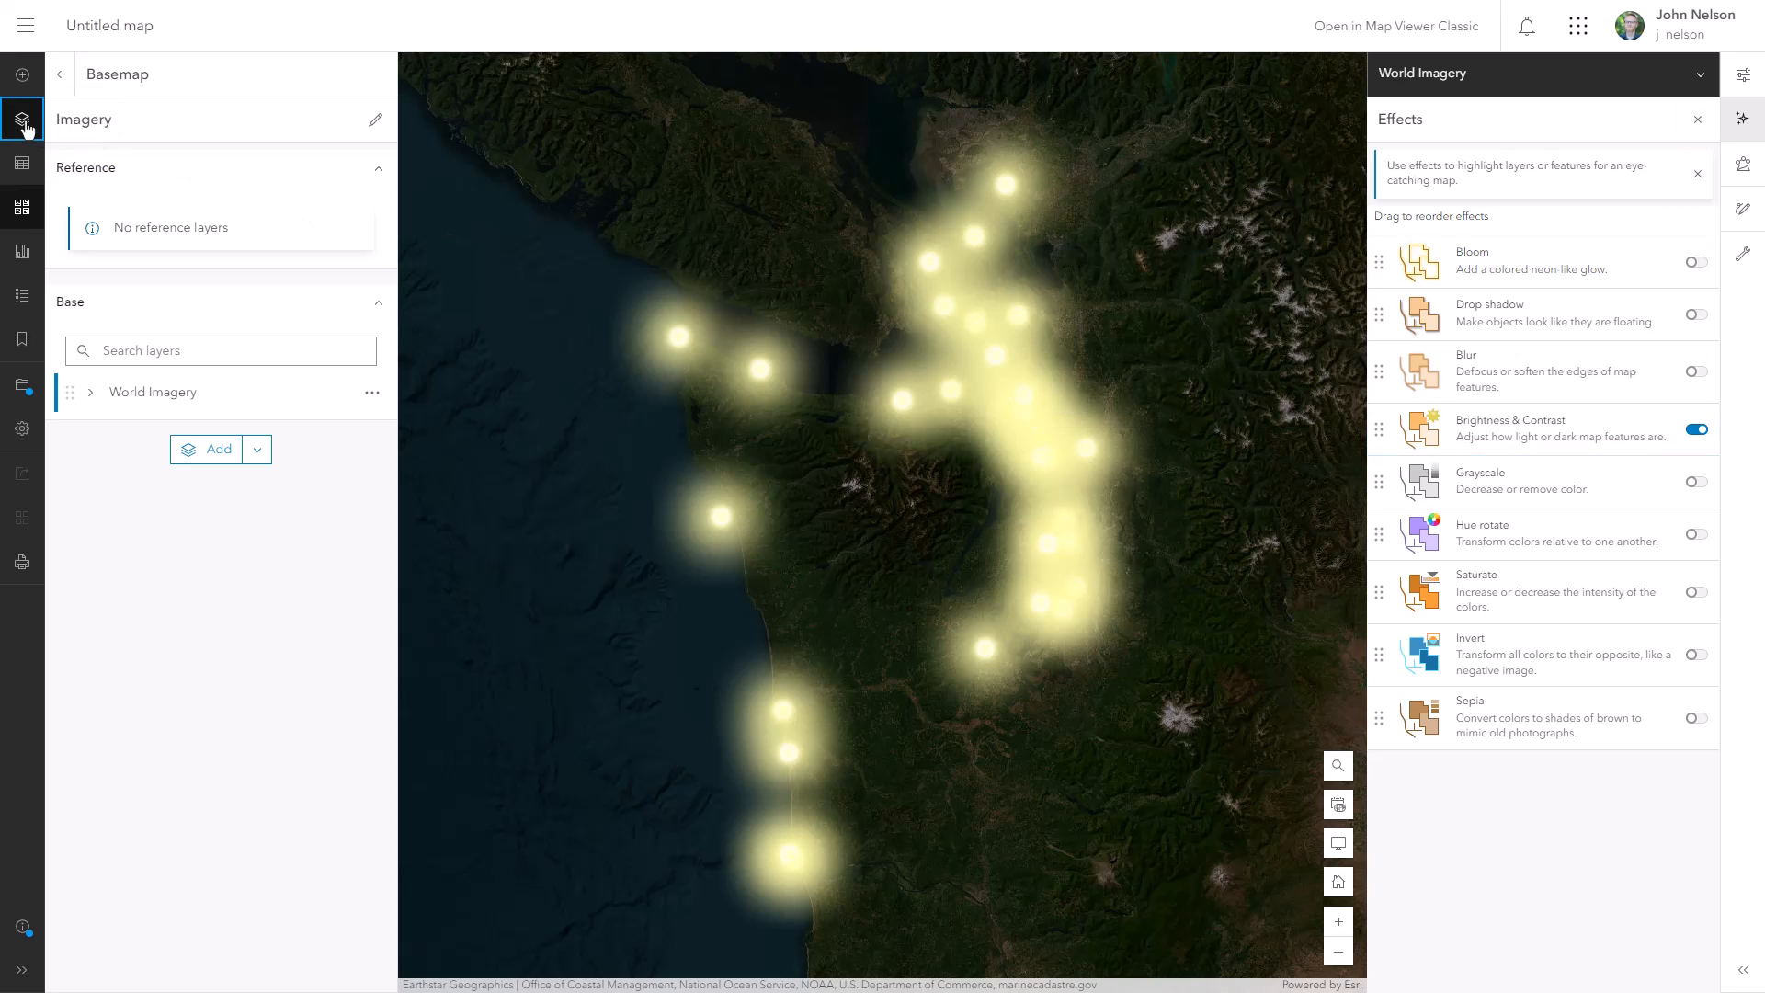
Set the Illumination layer's blending mode to Soft Light under Contrast
{"action": "left_click", "coordinate": [22, 117]}
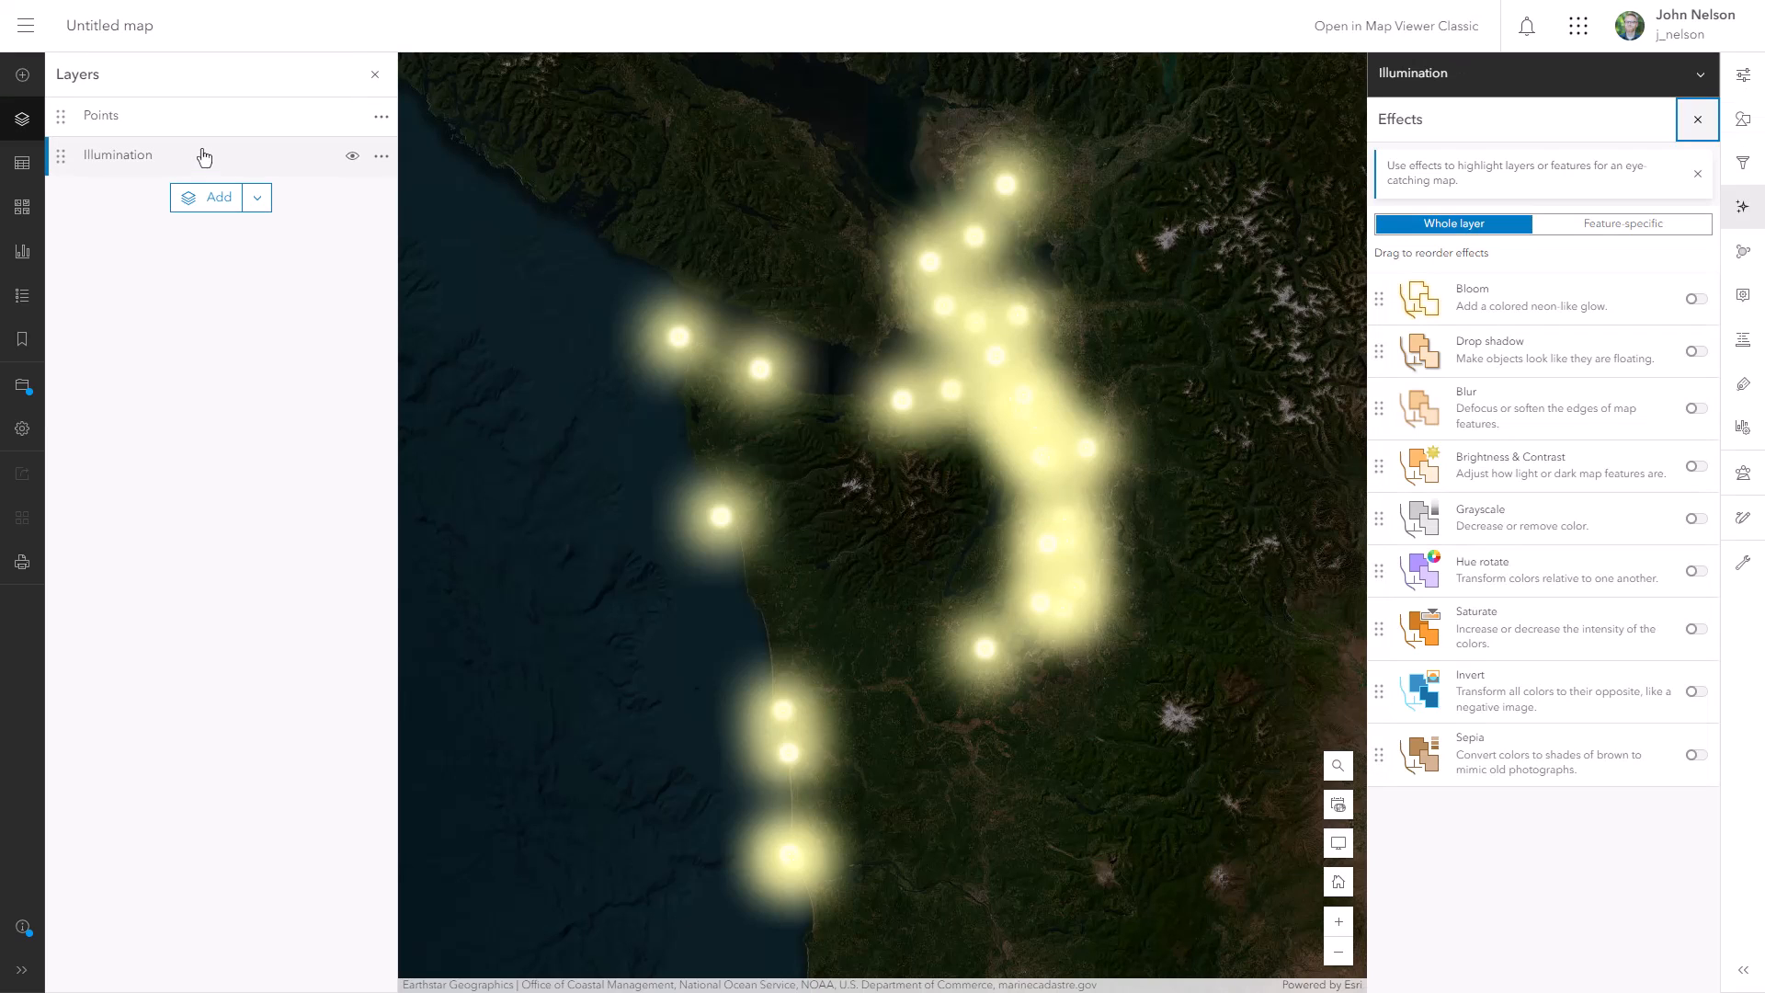
{"action": "left_click", "coordinate": [1742, 82]}
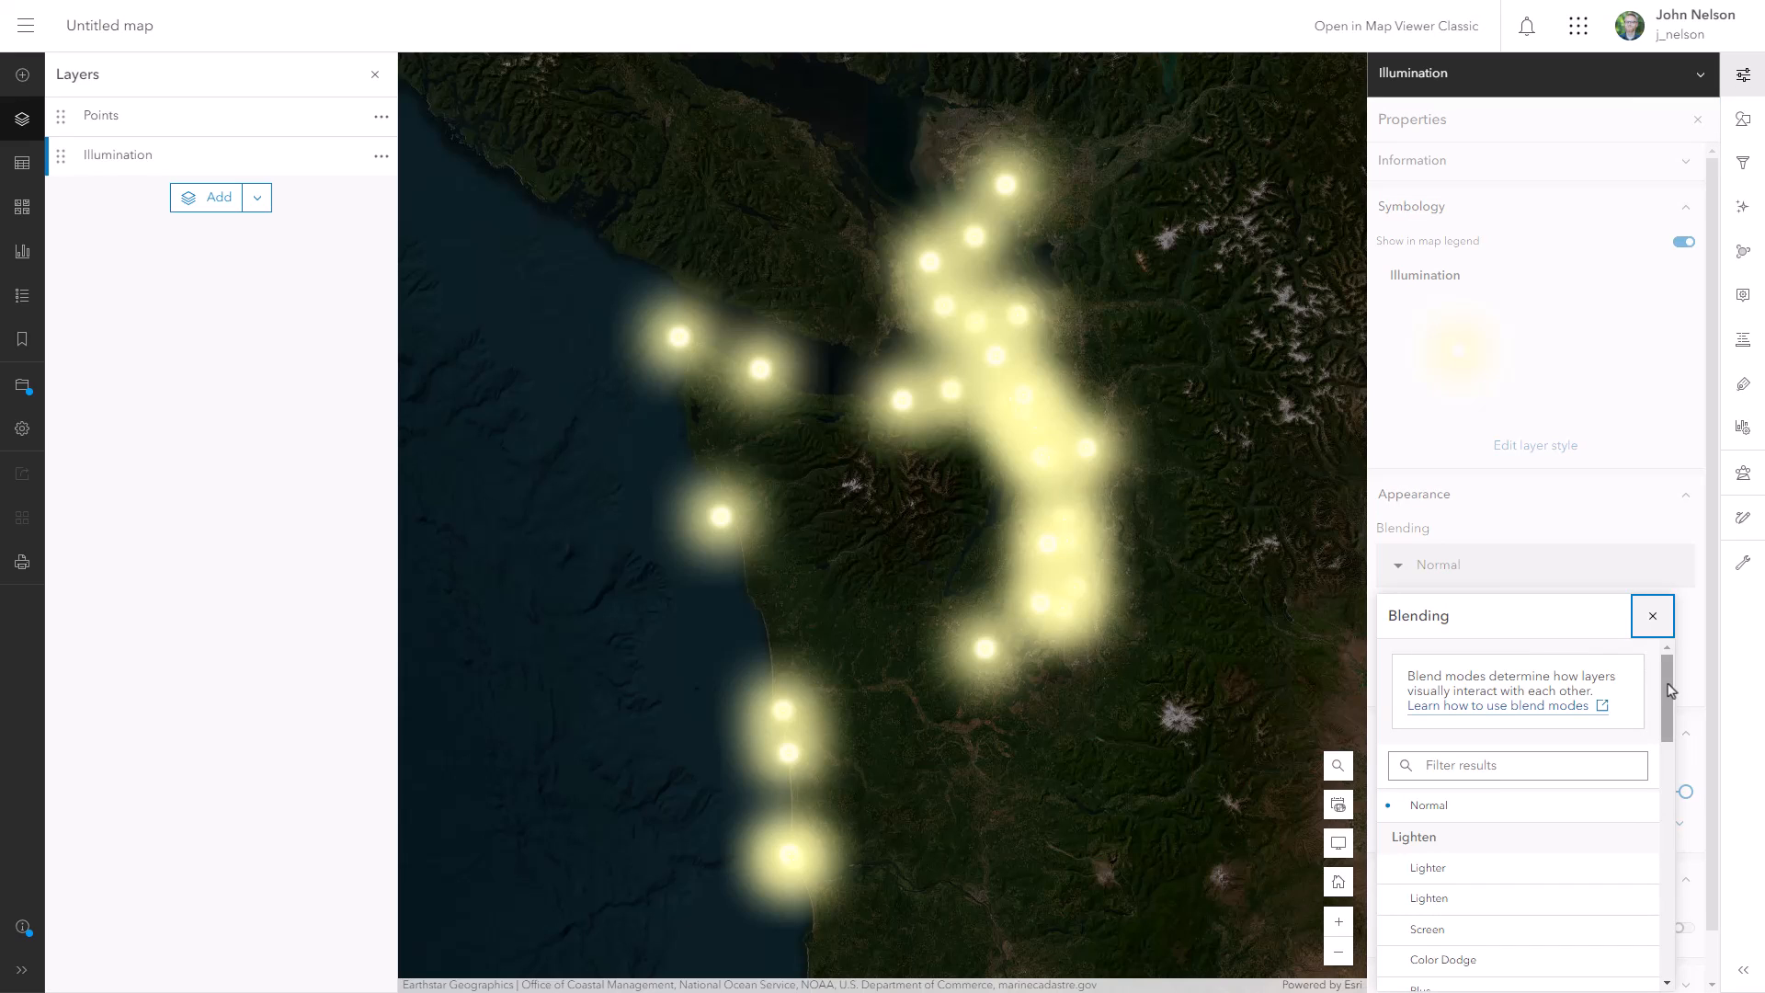
{"action": "scroll", "scroll_direction": "down", "scroll_amount": 3}
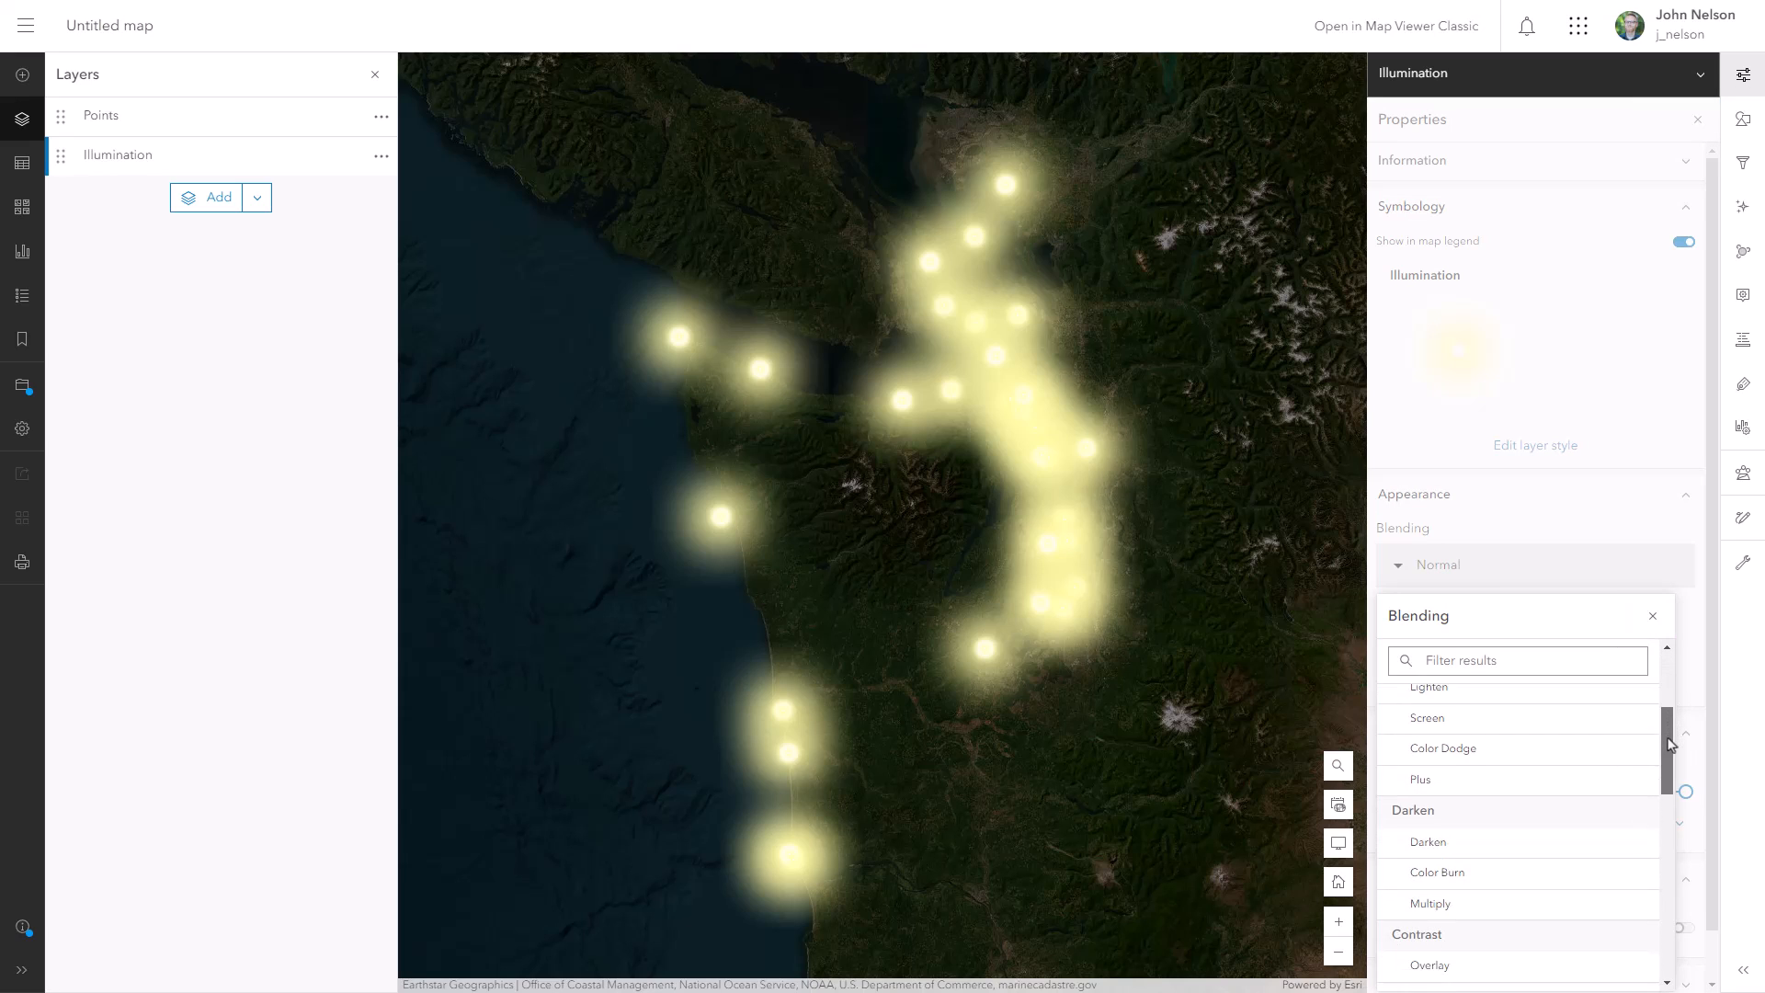
{"action": "scroll", "scroll_direction": "down", "scroll_amount": 3}
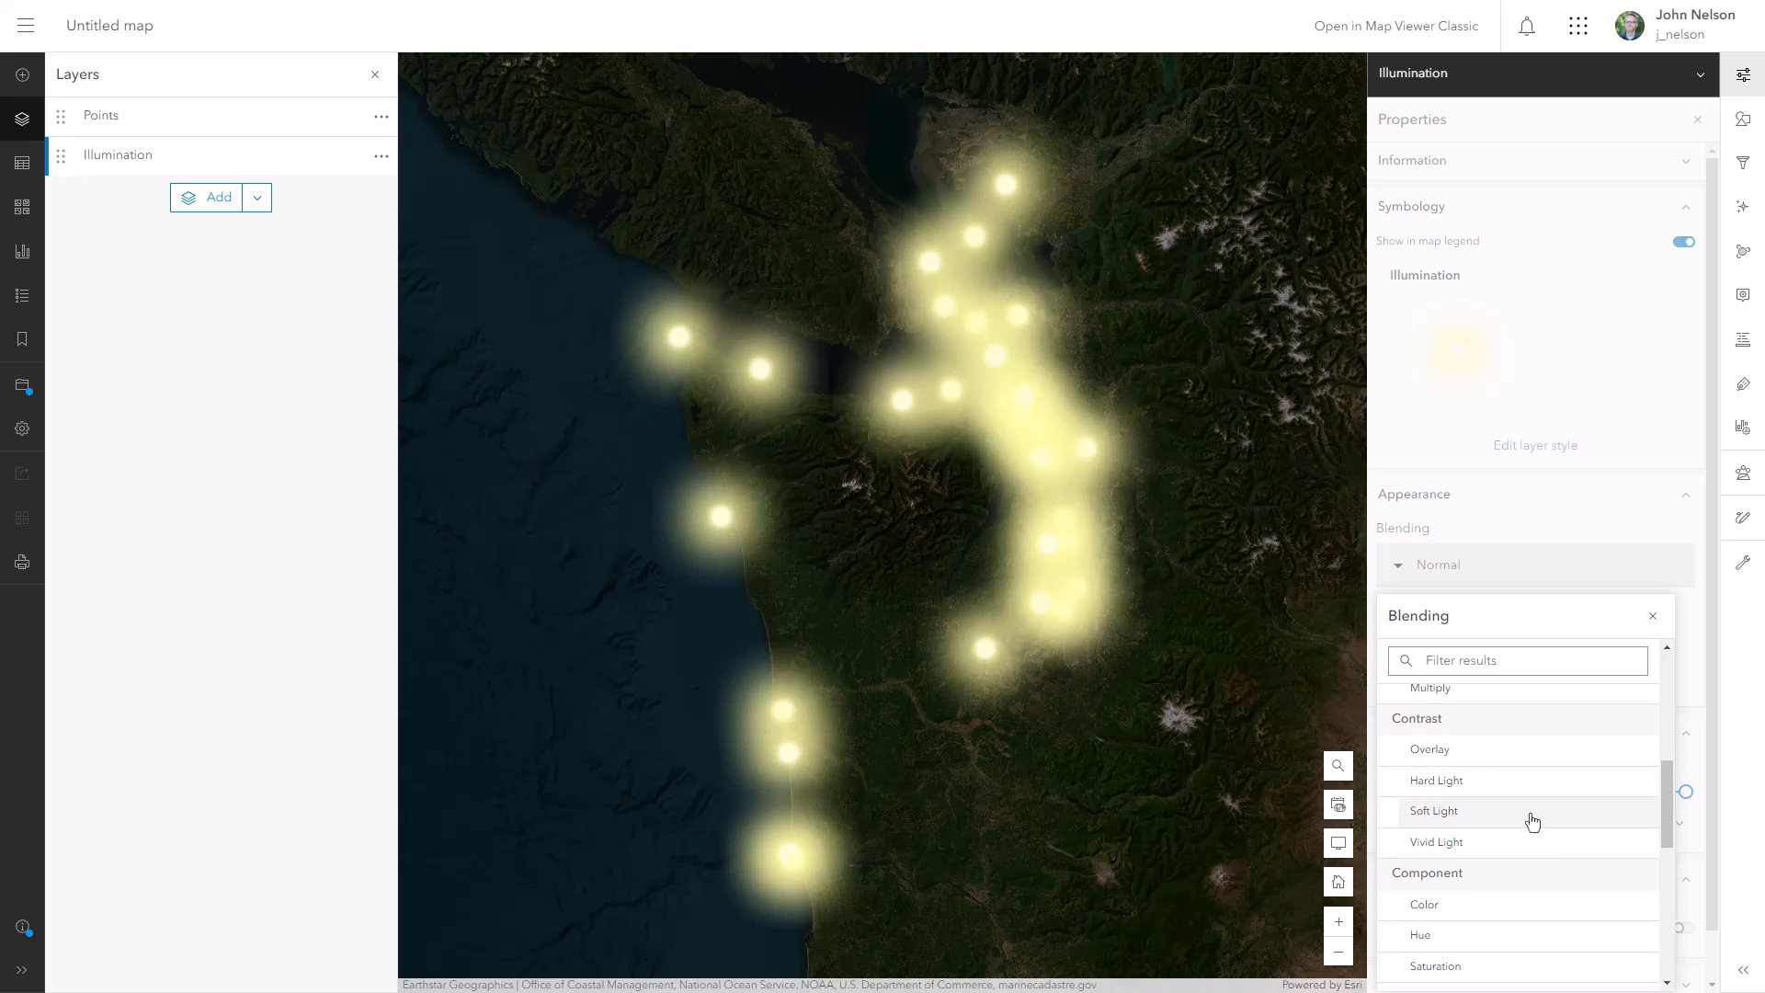
{"action": "left_click", "coordinate": [1434, 810]}
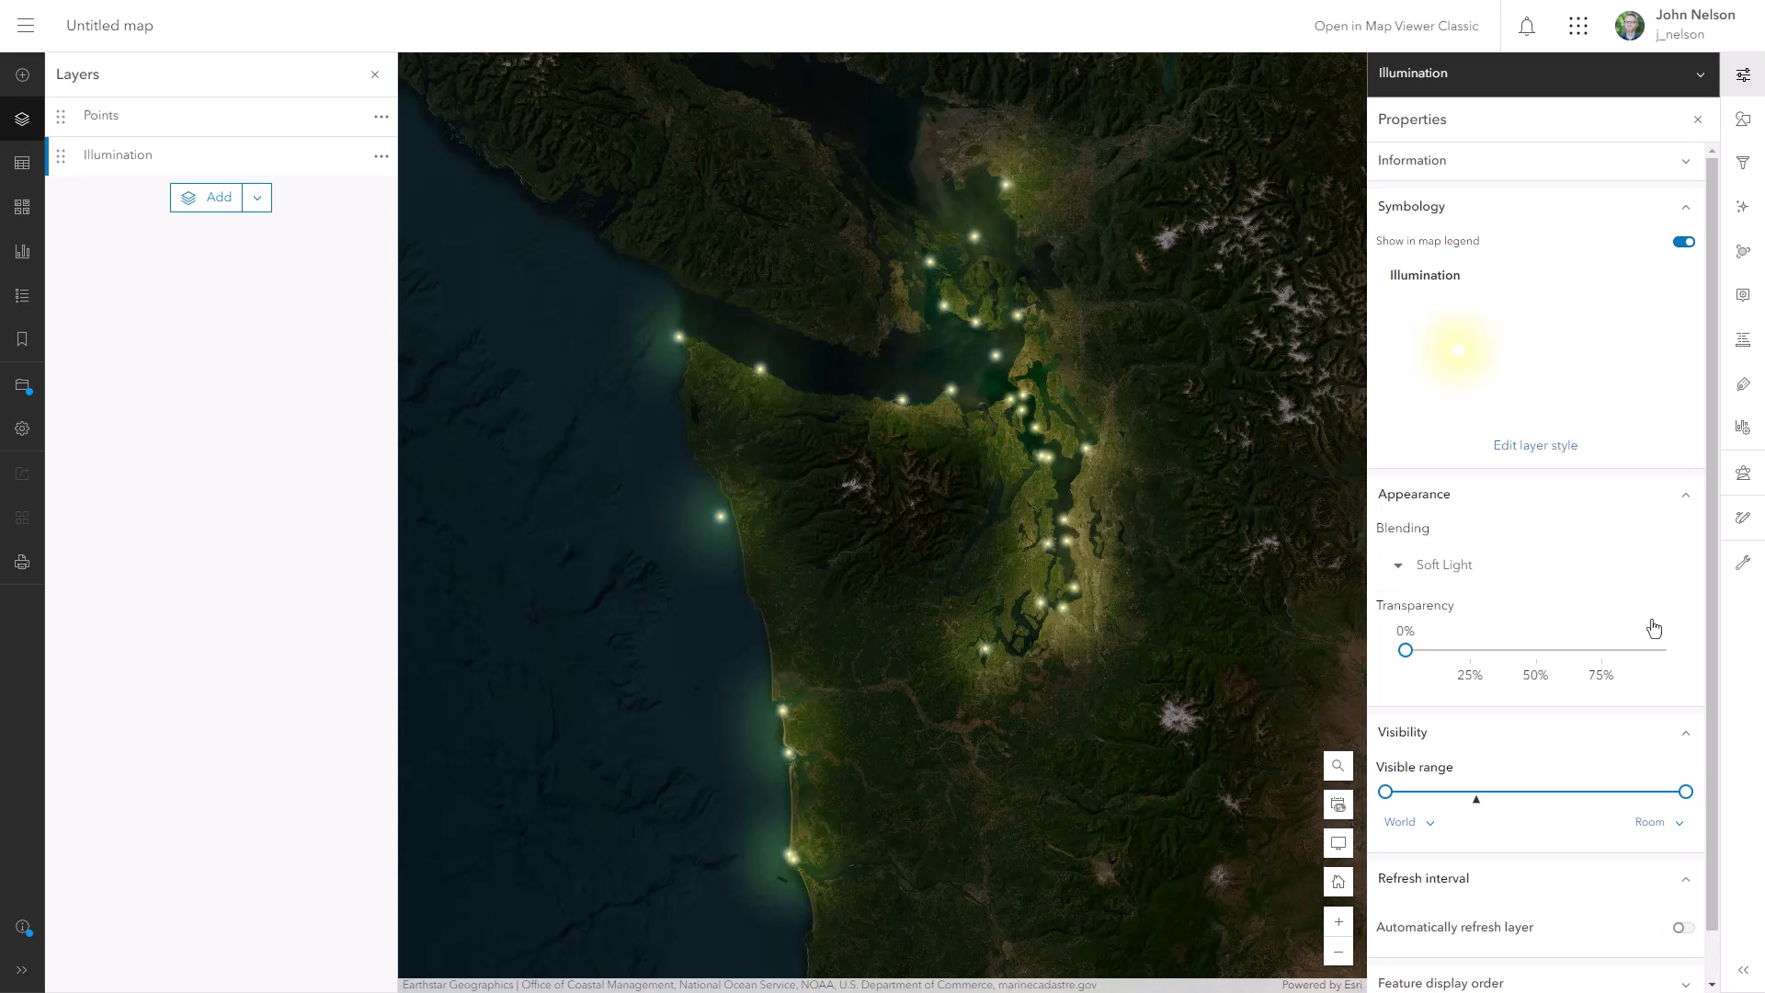
{"action": "mouse_move", "coordinate": [353, 154]}
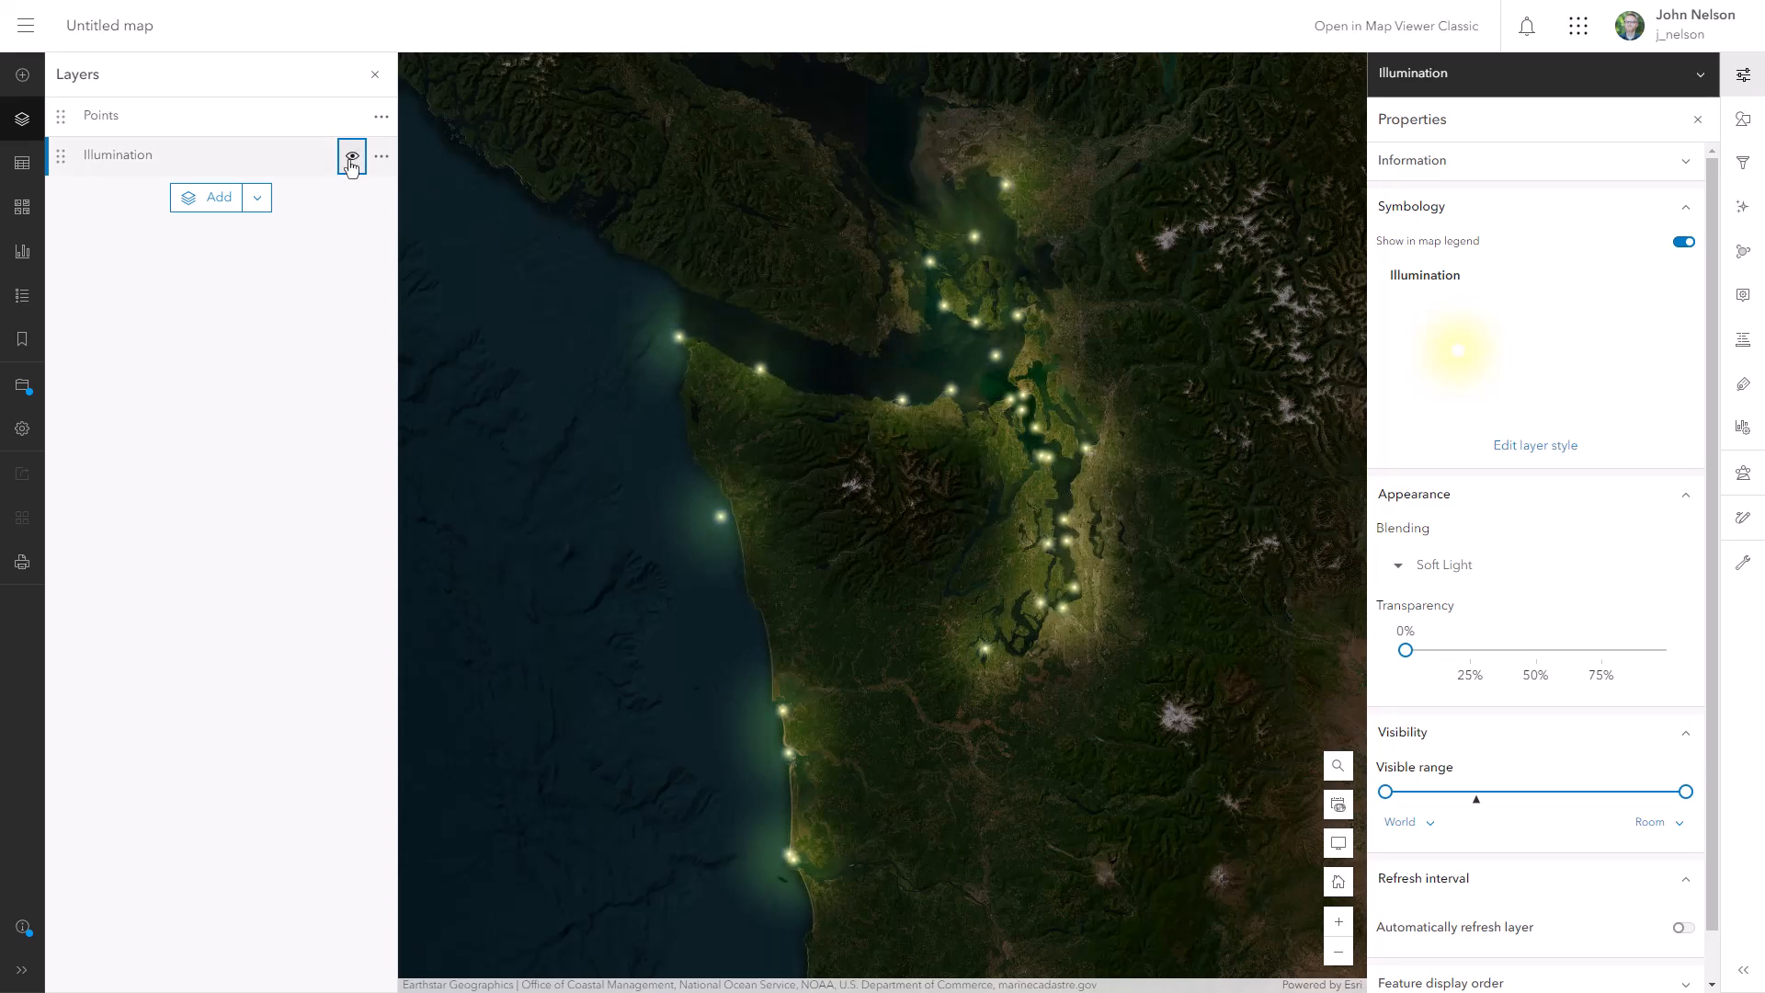
Duplicate the Illumination layer to create Illumination-Copy with the same Soft Light blend
{"action": "left_click", "coordinate": [381, 154]}
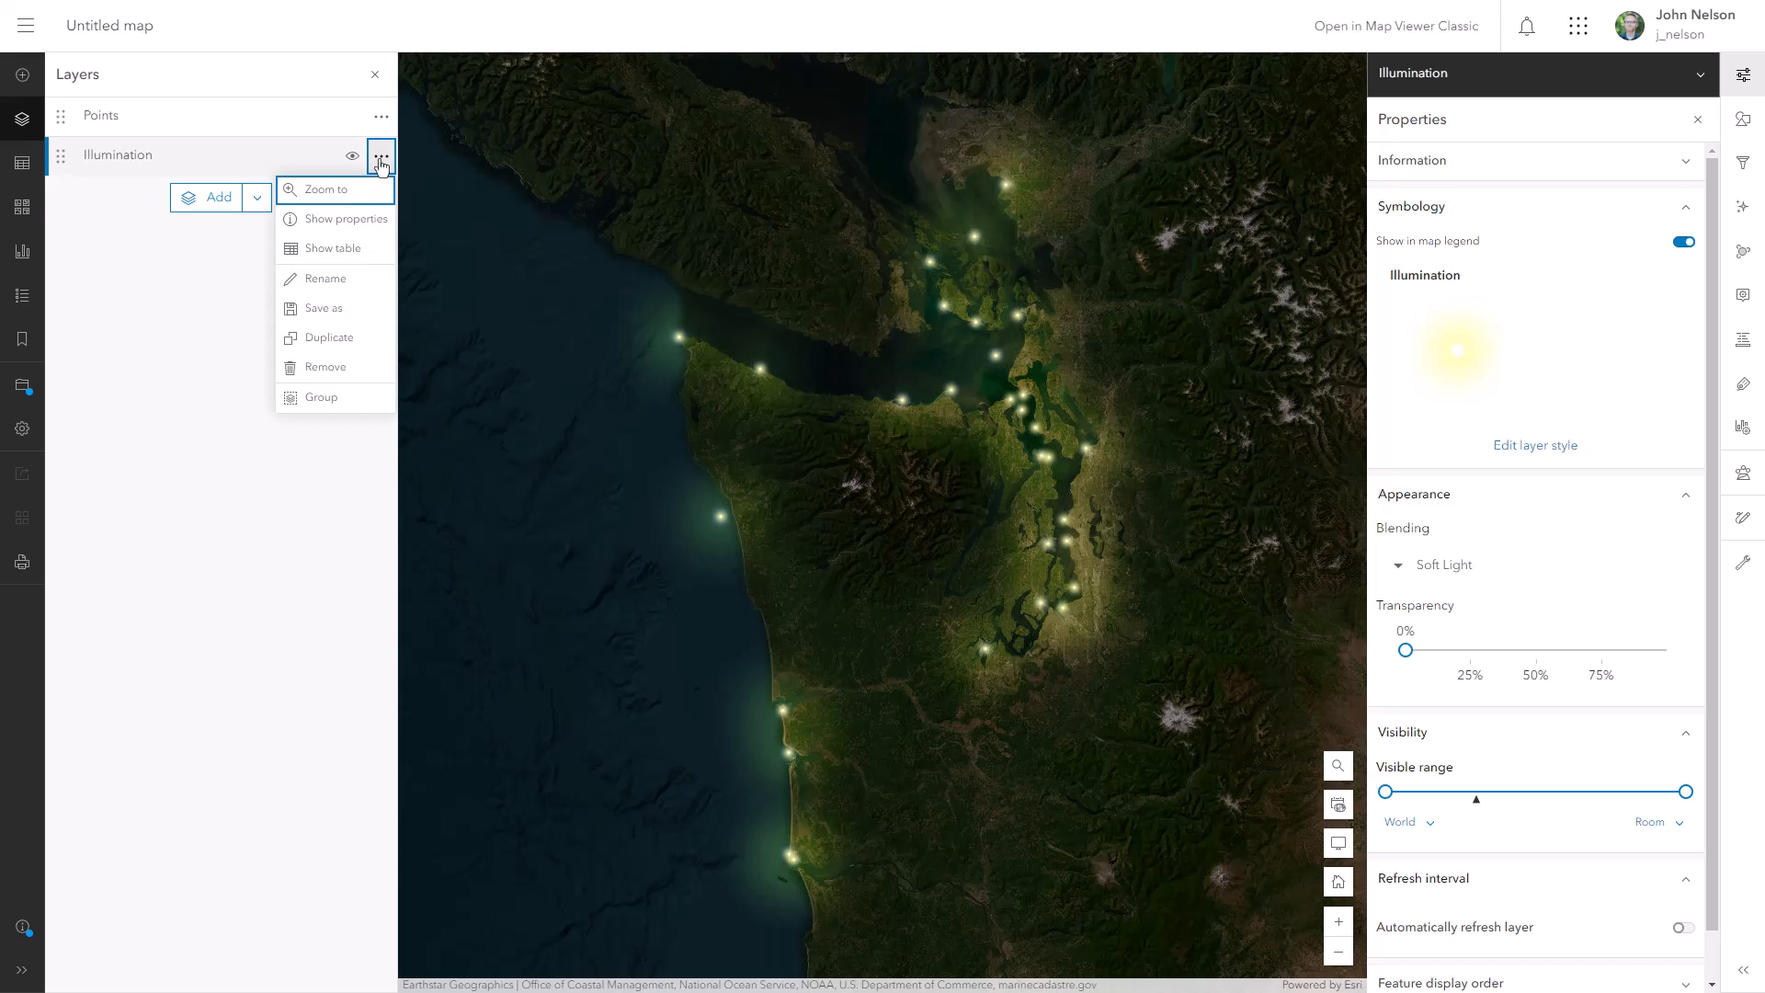
{"action": "left_click", "coordinate": [329, 337]}
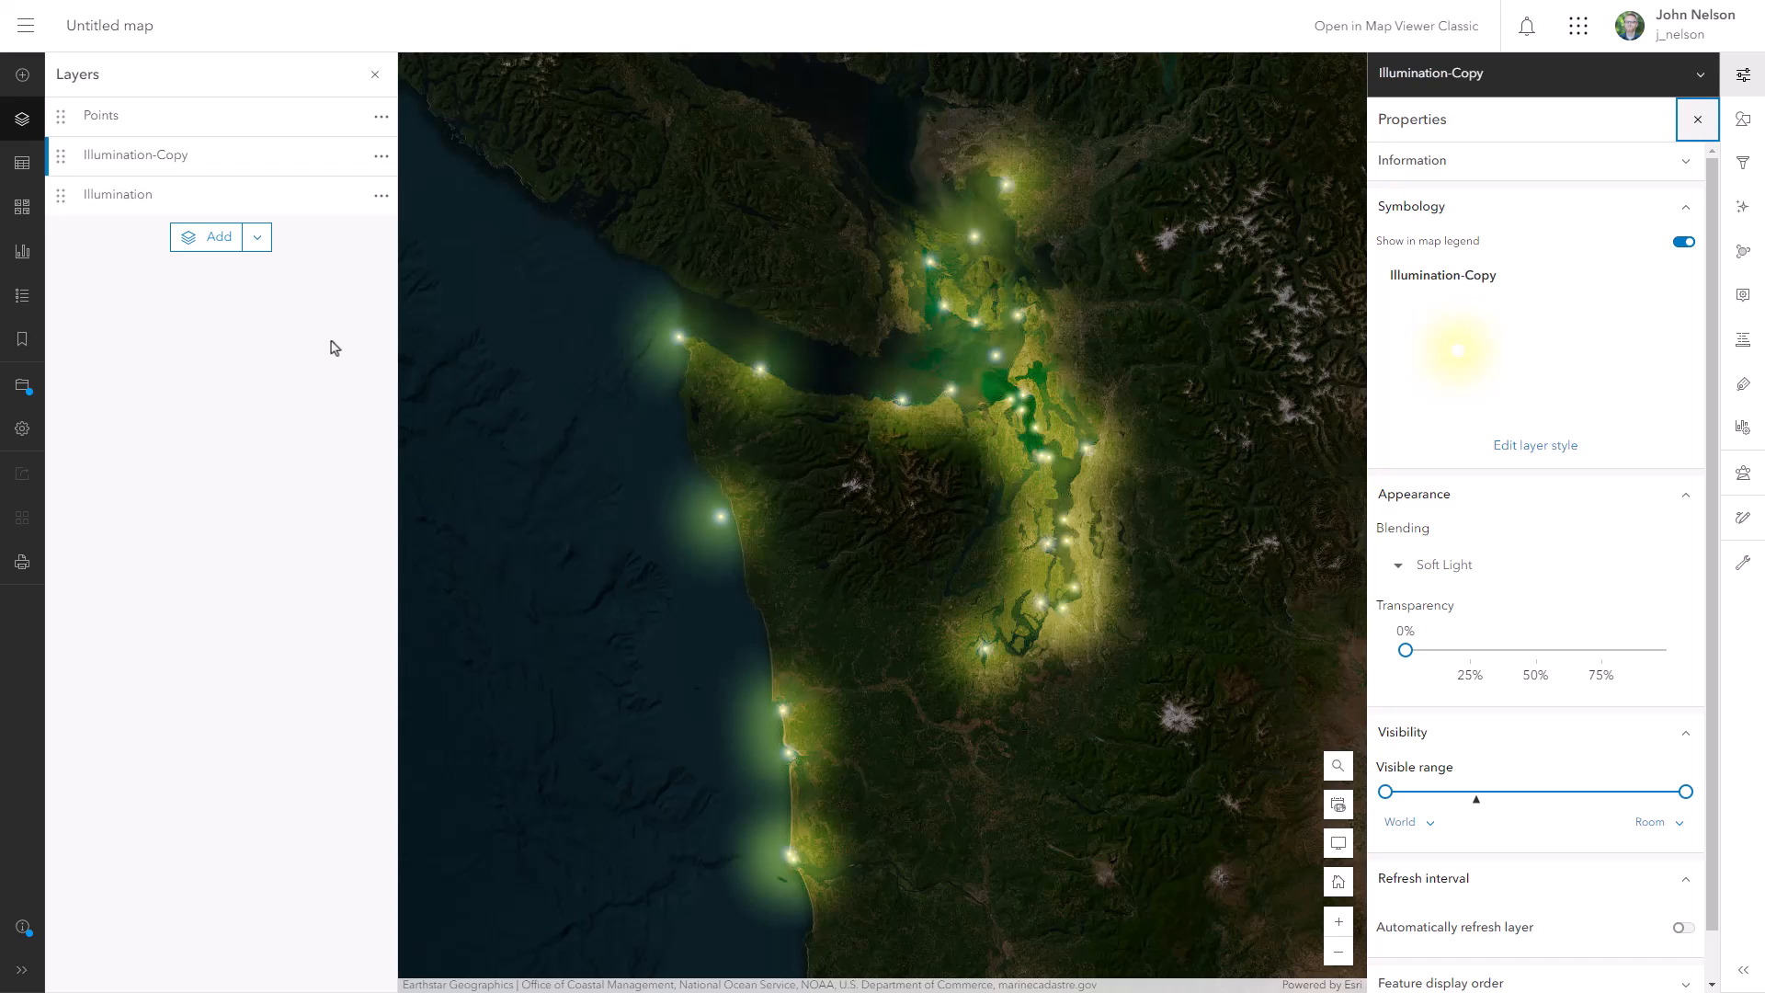